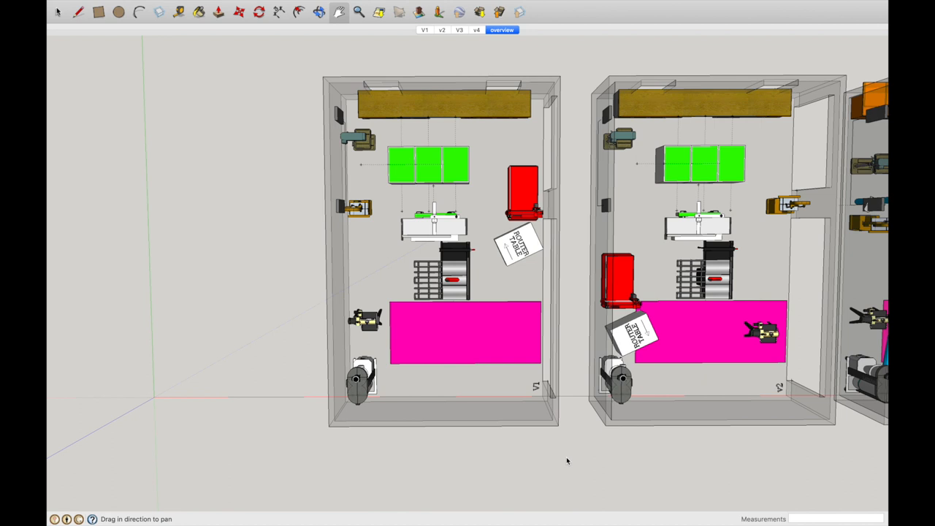
mouse_move(566, 454)
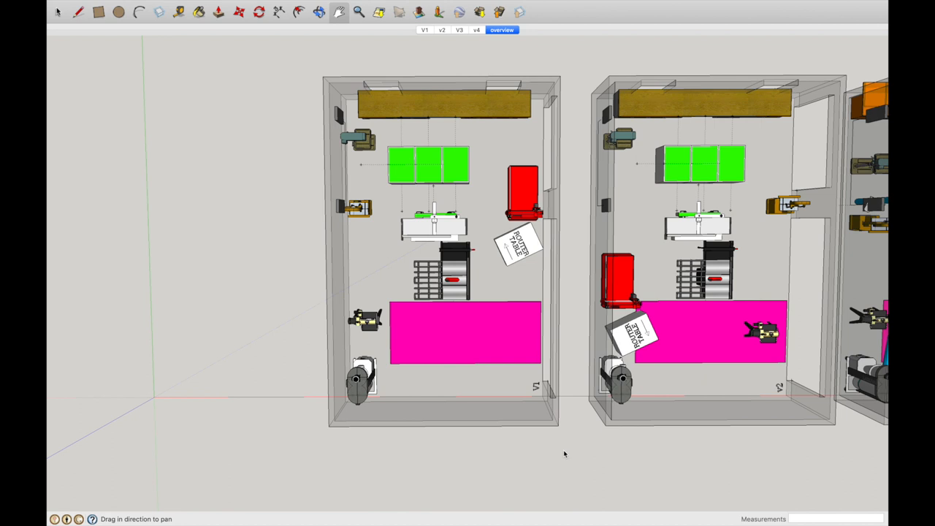
mouse_move(558, 454)
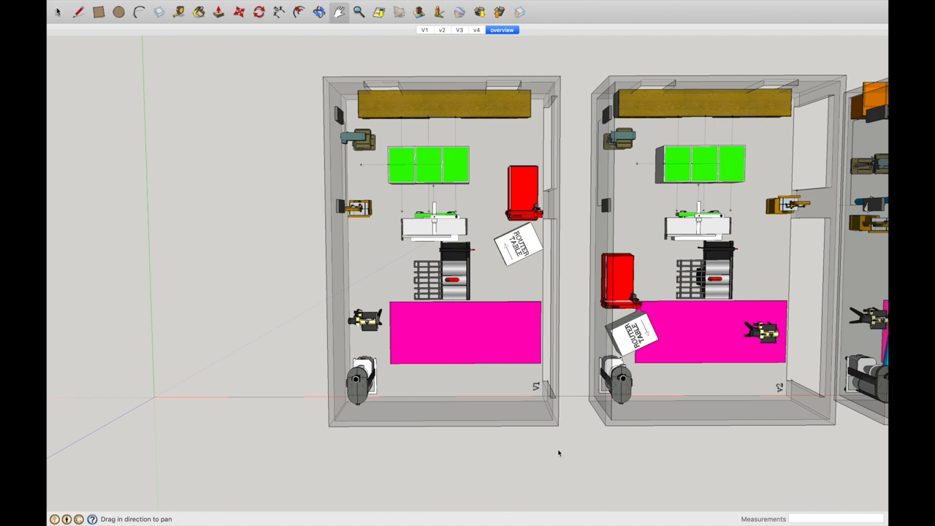
mouse_move(496, 373)
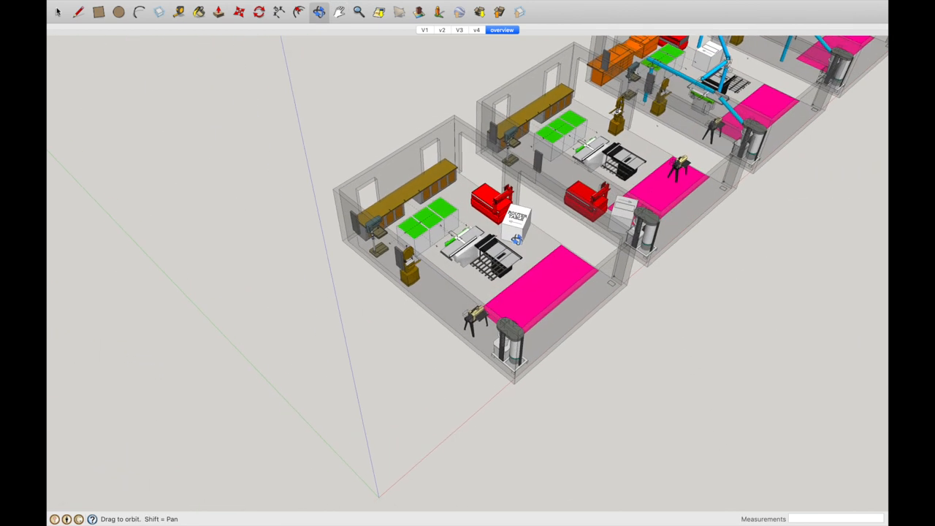
- Orbit back down over the V1 and V2 layouts toward a flat plan view
drag(512, 219, 555, 219)
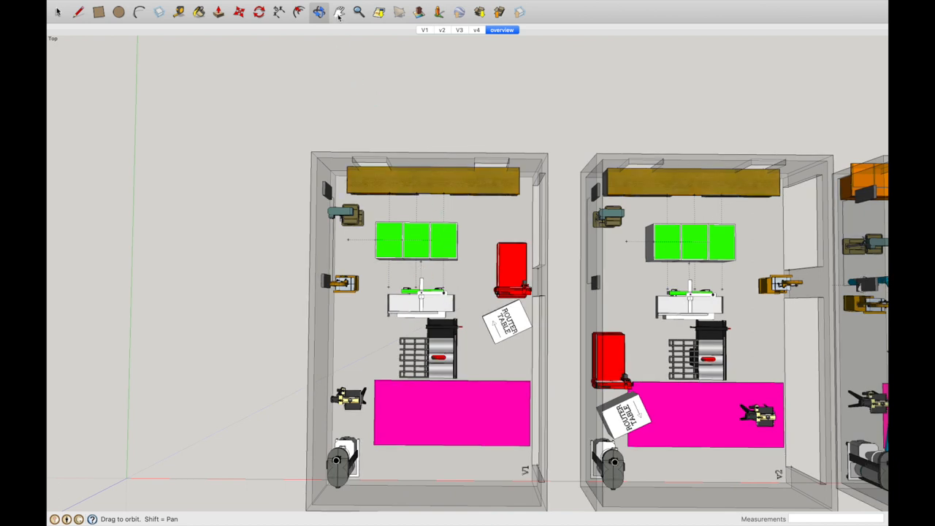
click(338, 12)
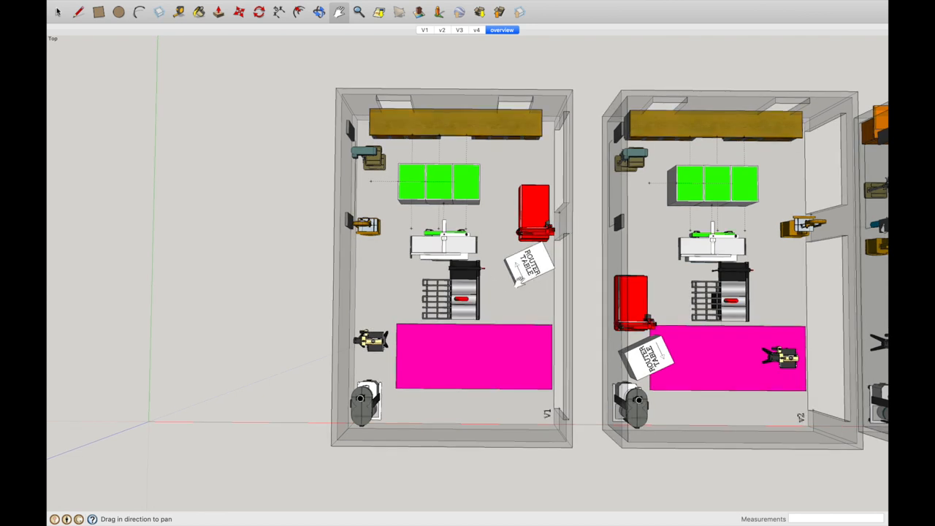
mouse_move(474, 188)
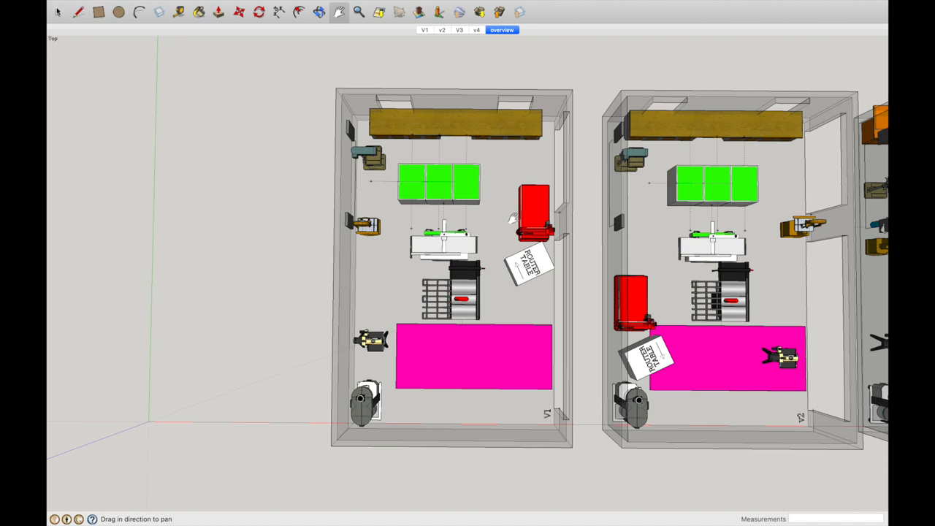
mouse_move(573, 205)
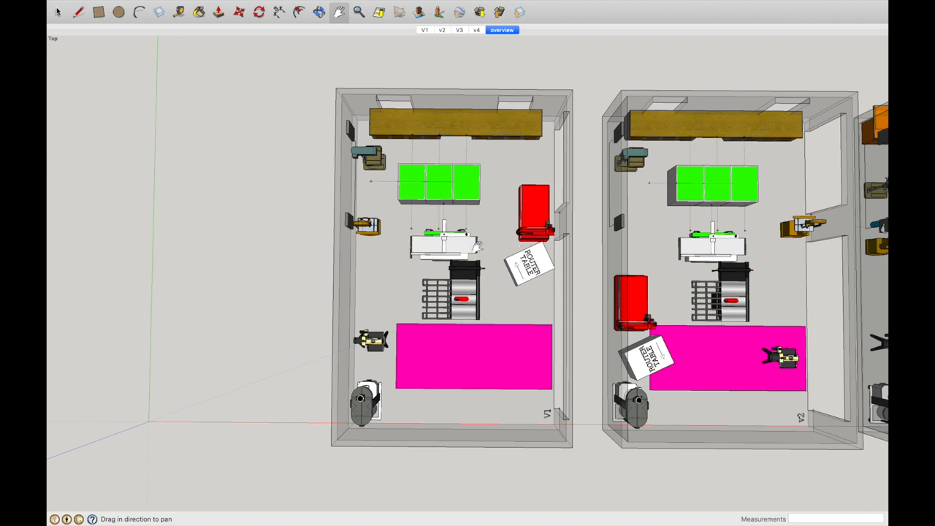
mouse_move(457, 244)
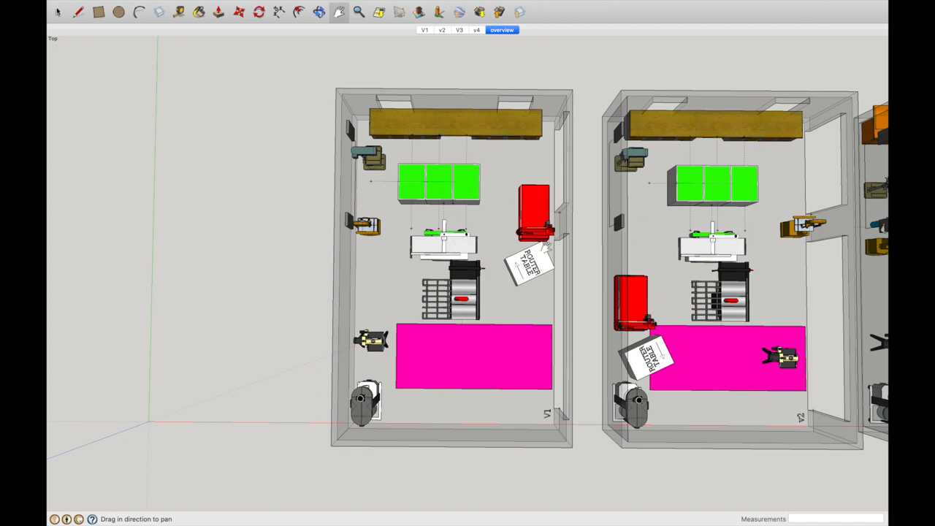
mouse_move(479, 270)
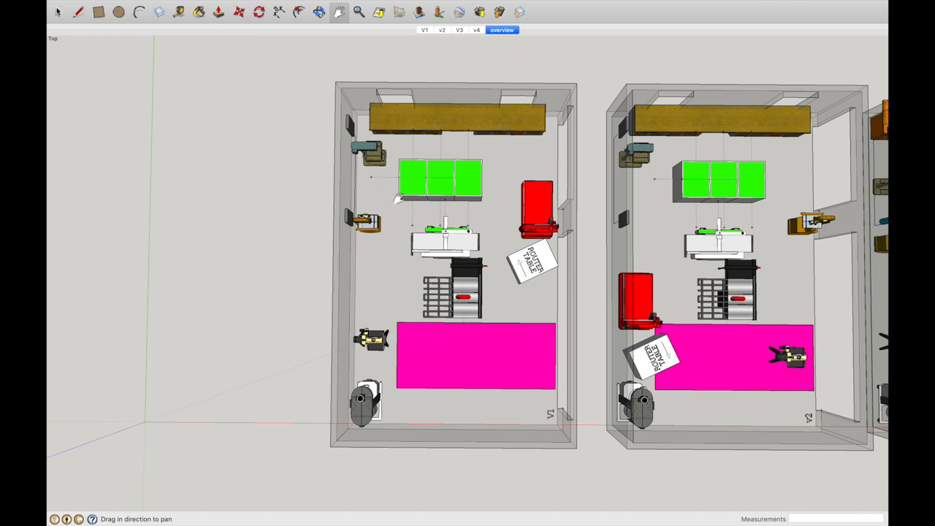
mouse_move(571, 126)
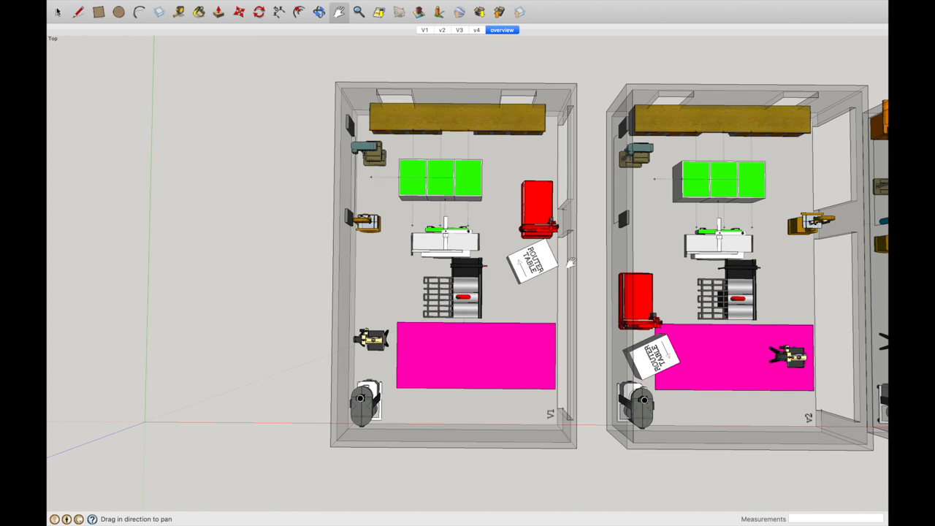
mouse_move(559, 263)
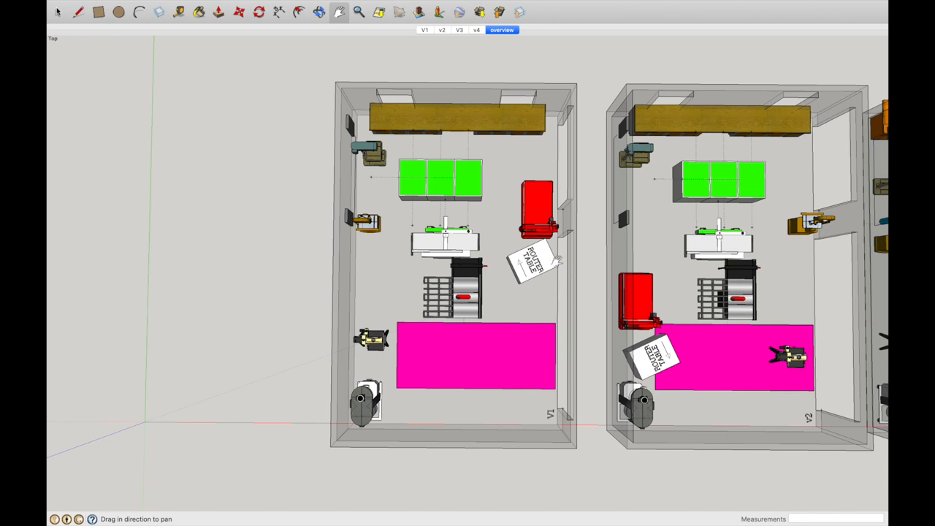
mouse_move(502, 313)
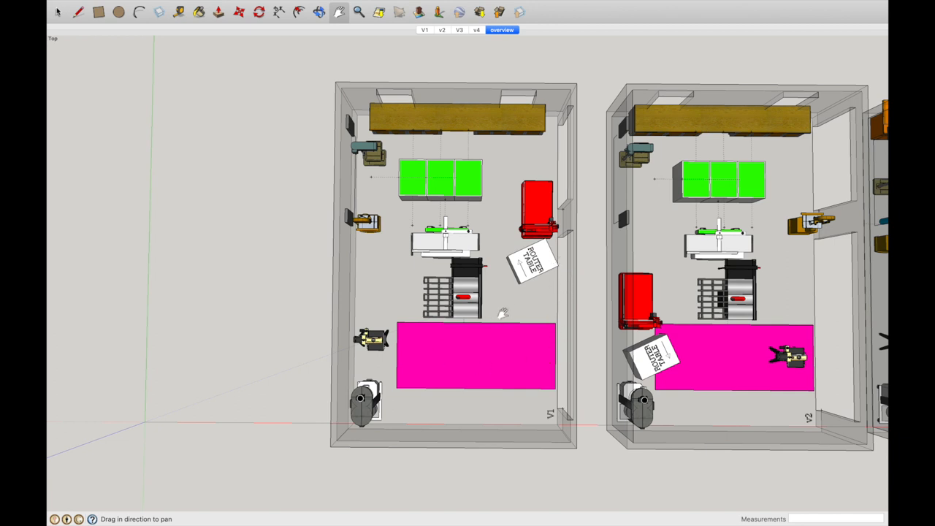
mouse_move(478, 205)
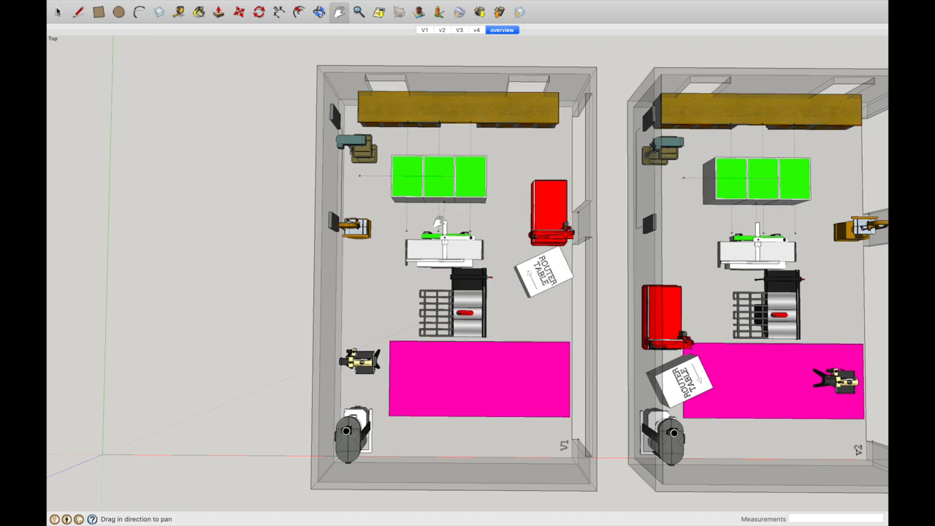
mouse_move(467, 154)
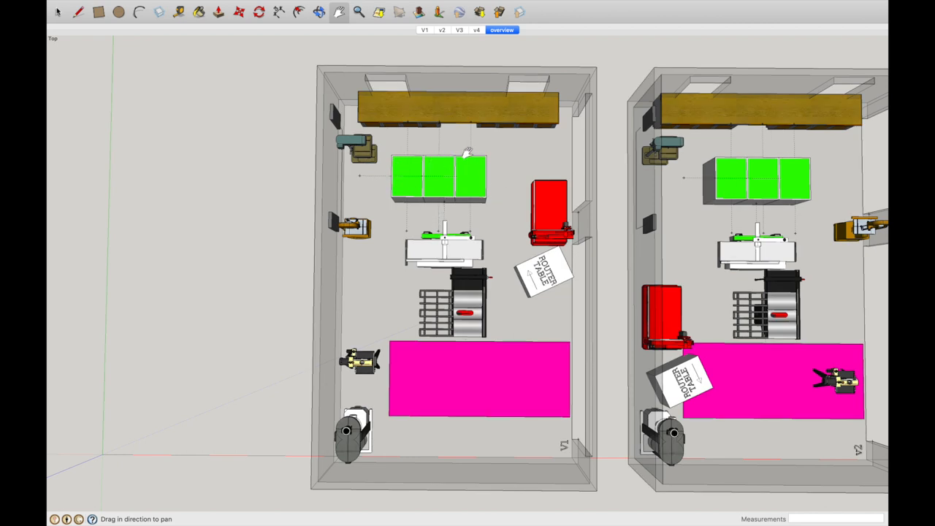
mouse_move(434, 169)
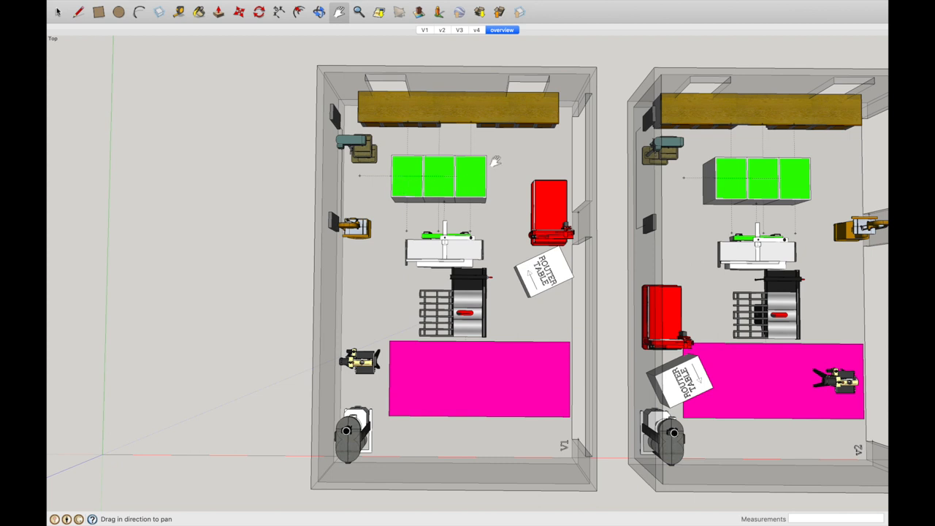
mouse_move(487, 212)
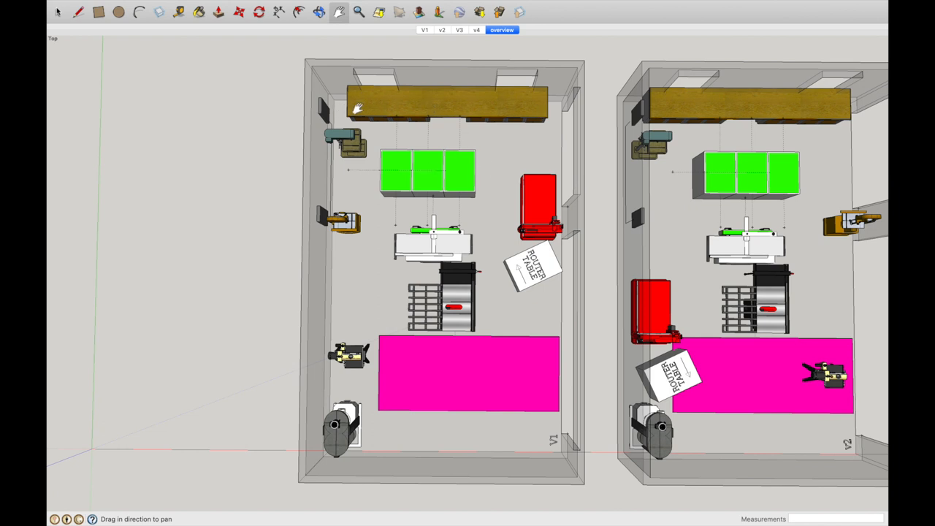
mouse_move(541, 101)
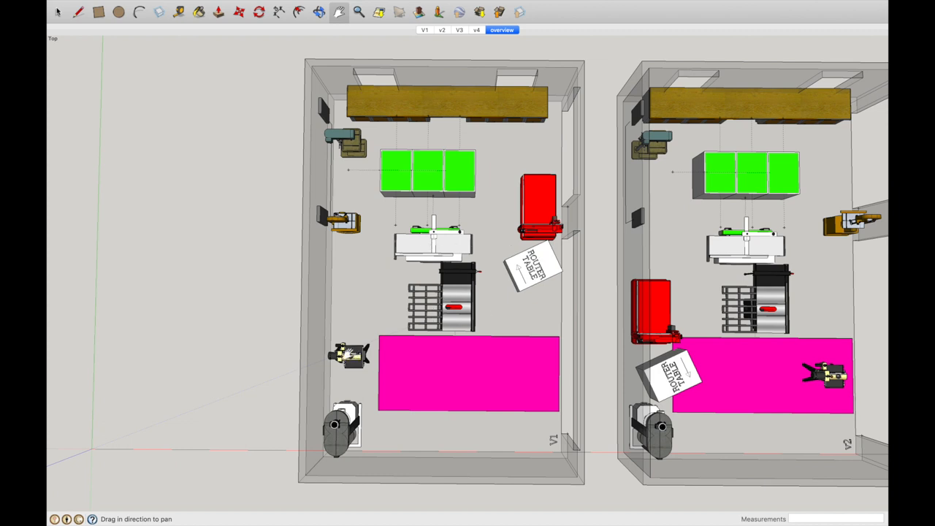
mouse_move(382, 368)
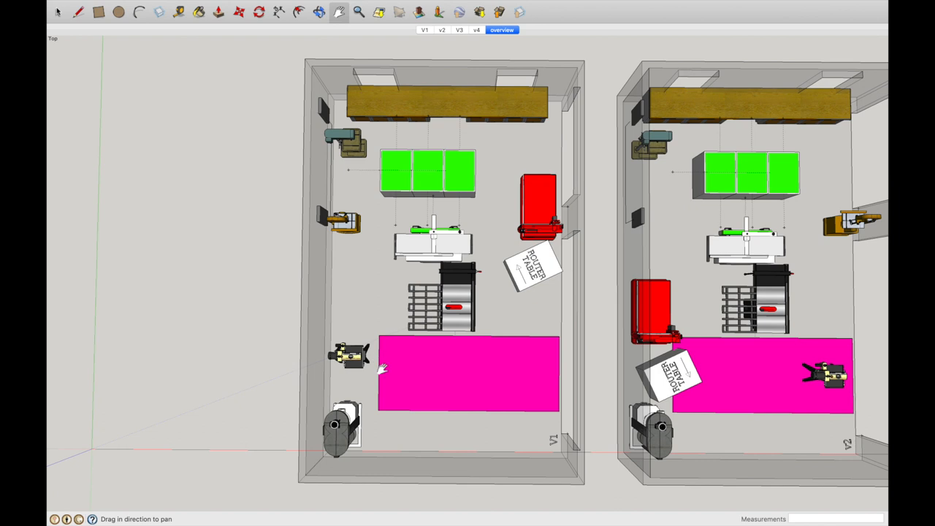
mouse_move(412, 407)
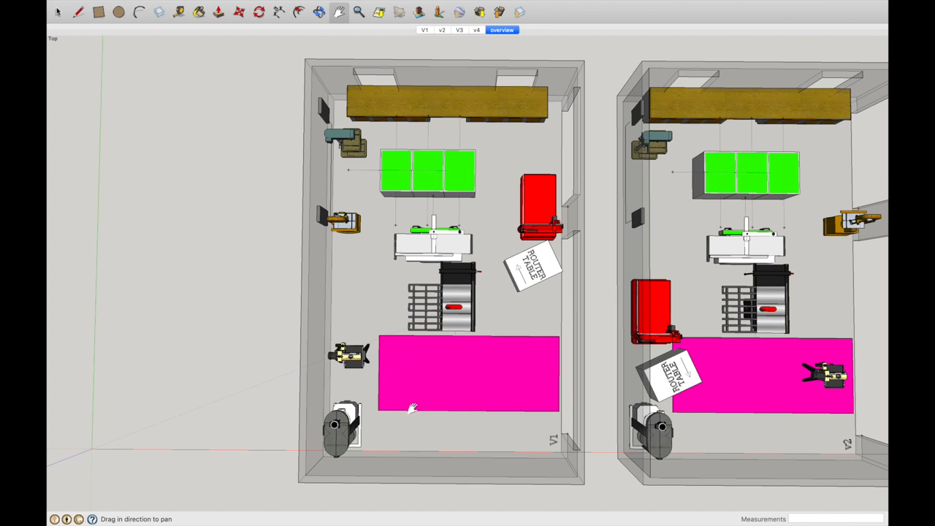
mouse_move(493, 391)
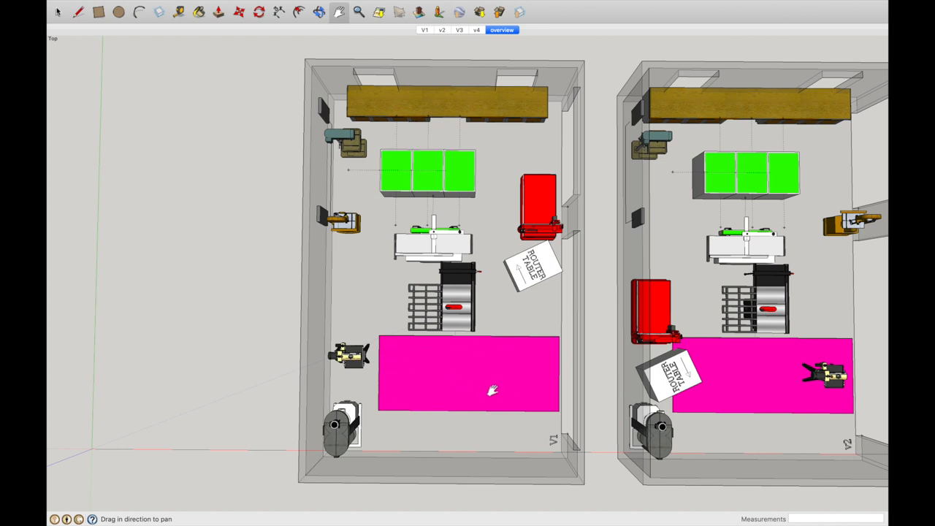
mouse_move(491, 380)
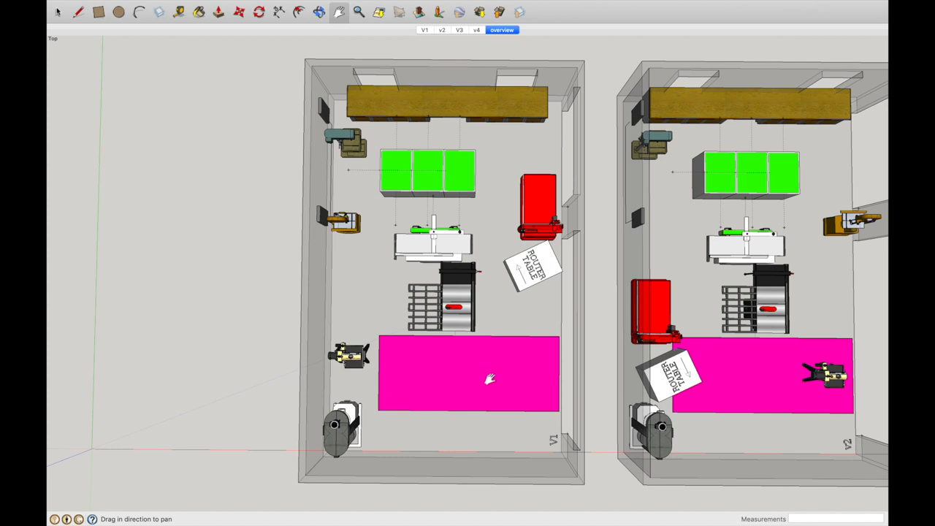
mouse_move(504, 369)
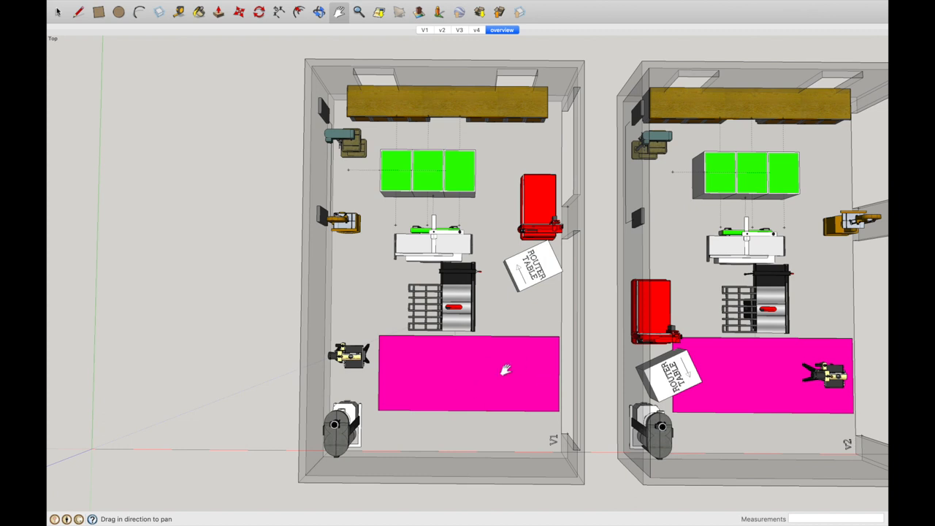
mouse_move(501, 386)
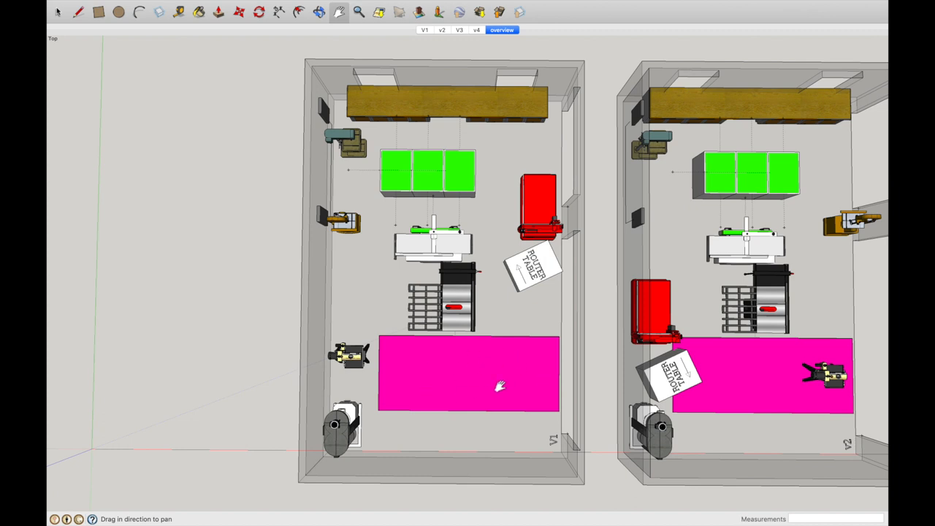
mouse_move(420, 368)
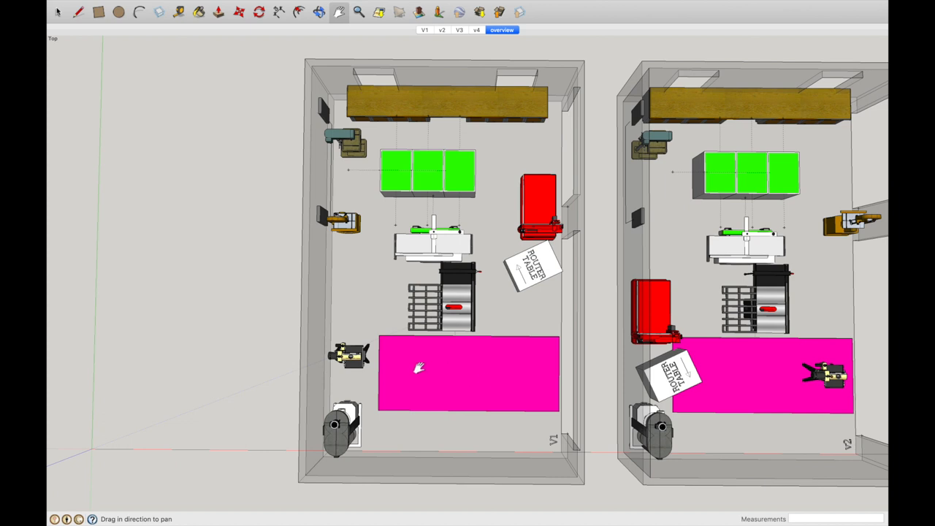
mouse_move(438, 358)
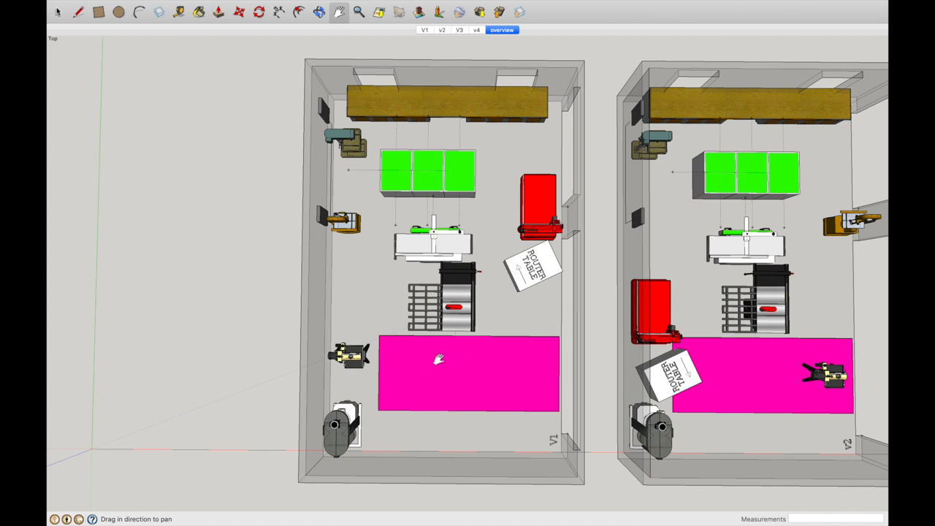
mouse_move(441, 368)
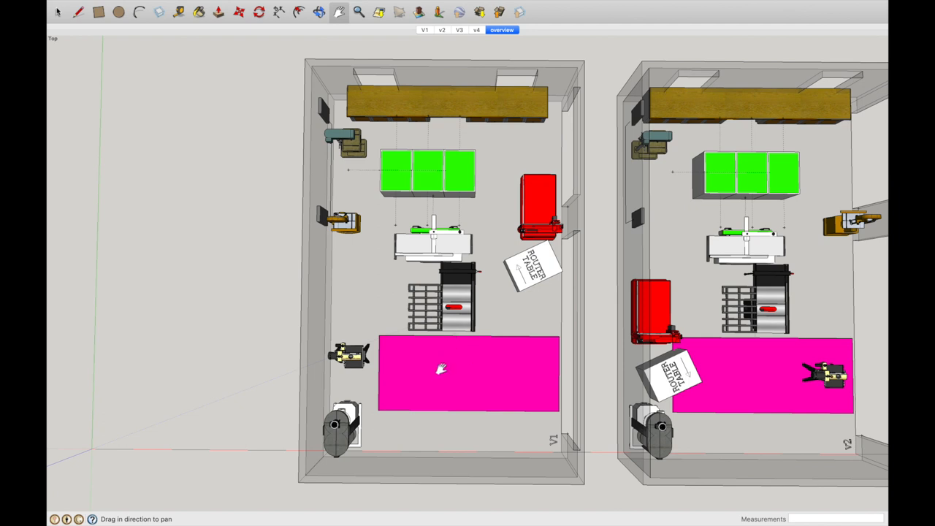
mouse_move(499, 358)
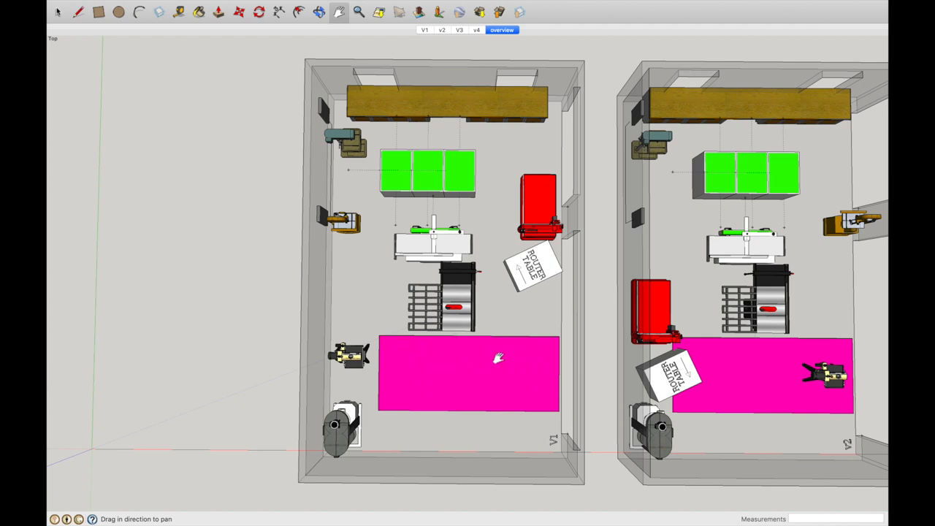
mouse_move(539, 359)
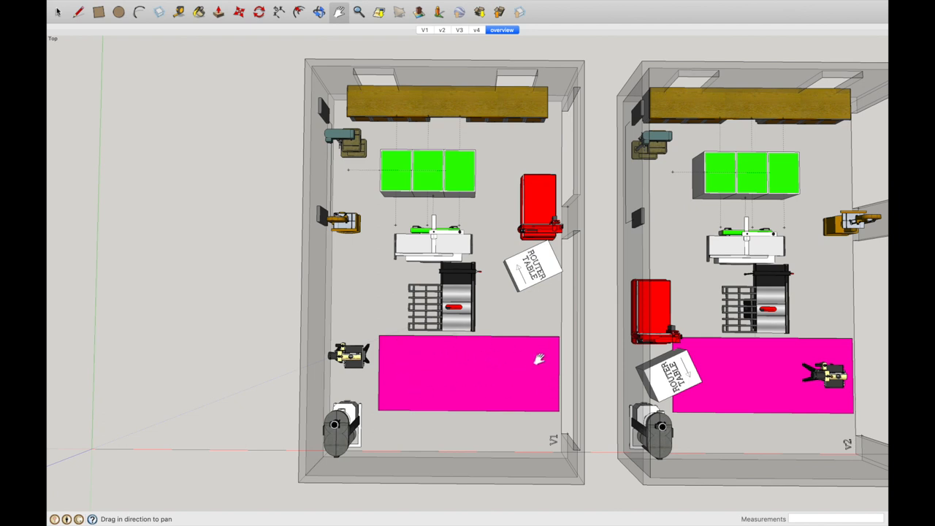
mouse_move(454, 303)
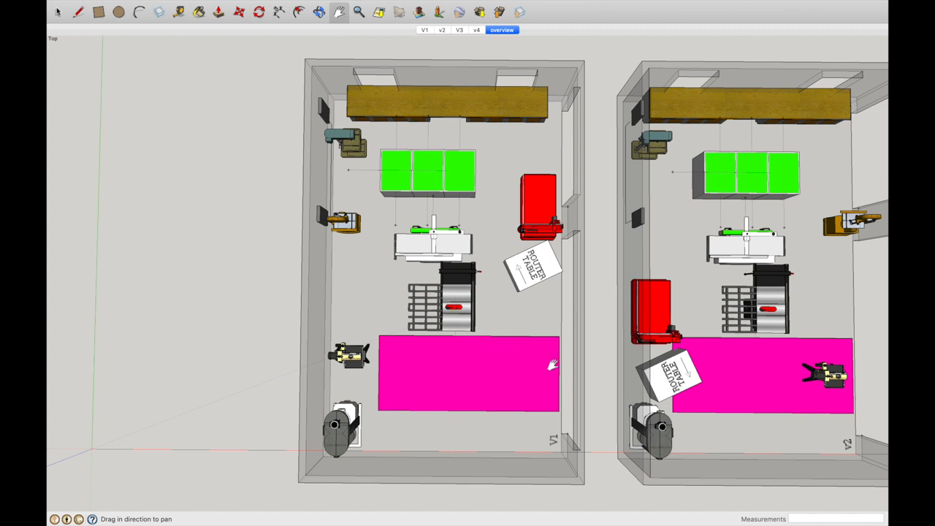
mouse_move(501, 286)
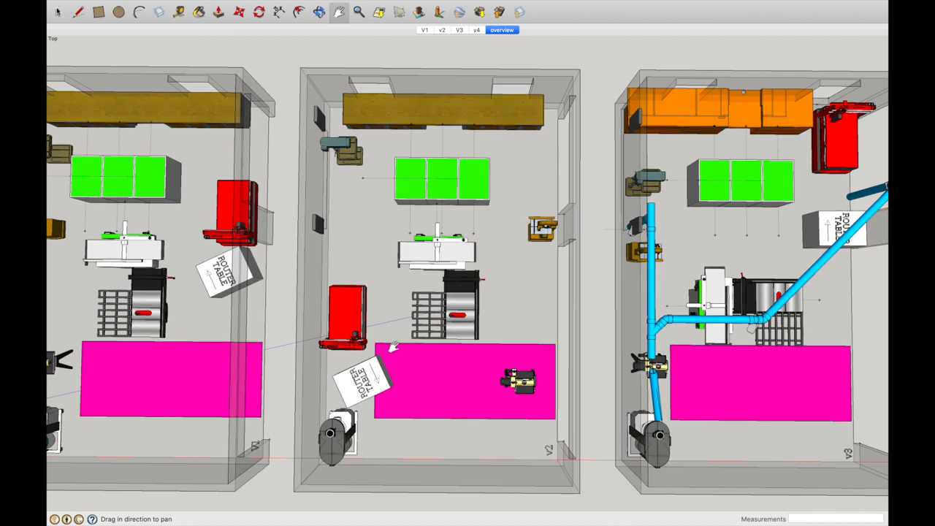
mouse_move(402, 343)
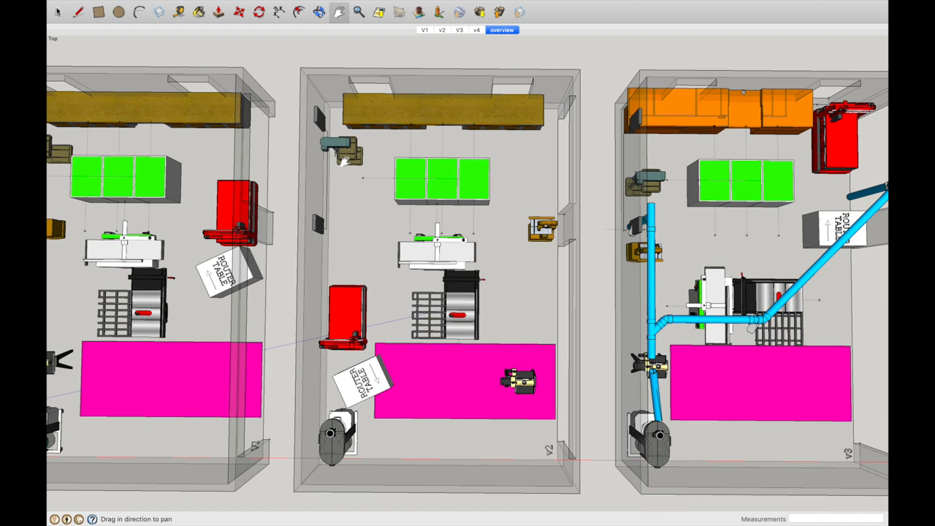
mouse_move(461, 180)
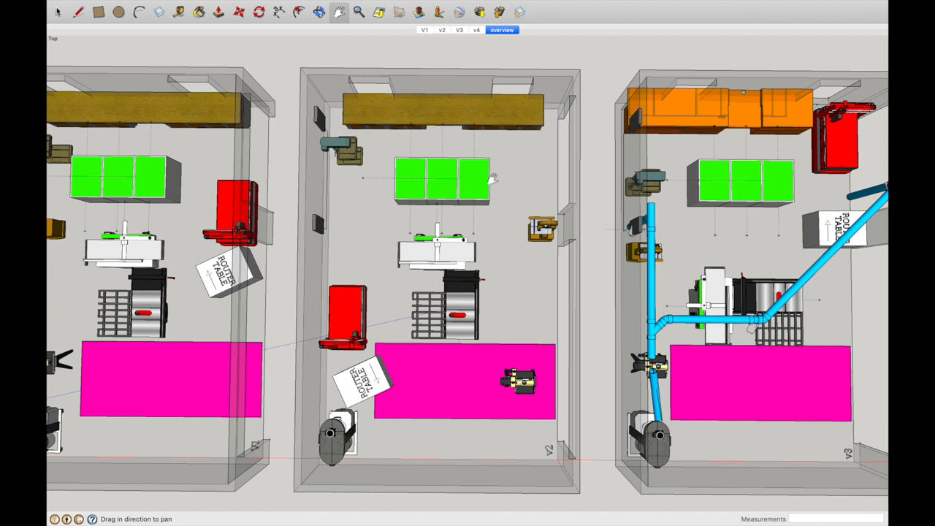
mouse_move(477, 354)
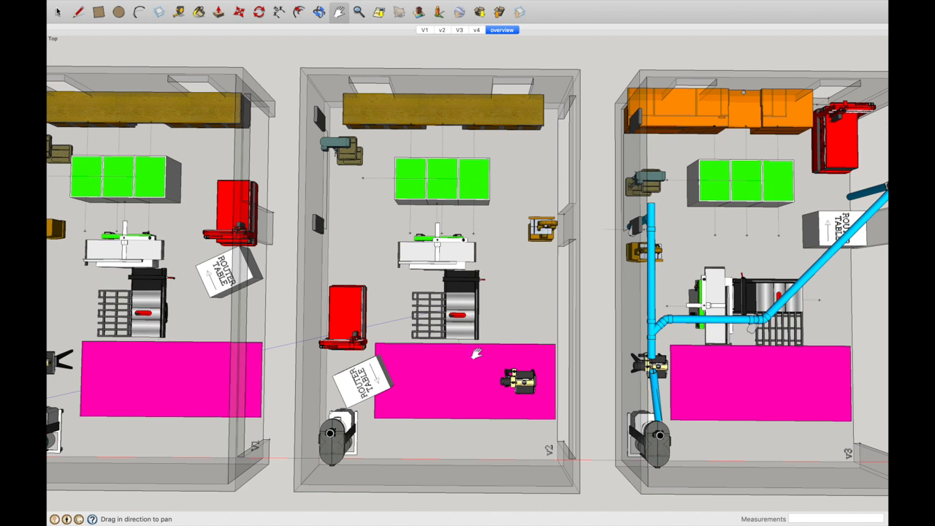
mouse_move(394, 387)
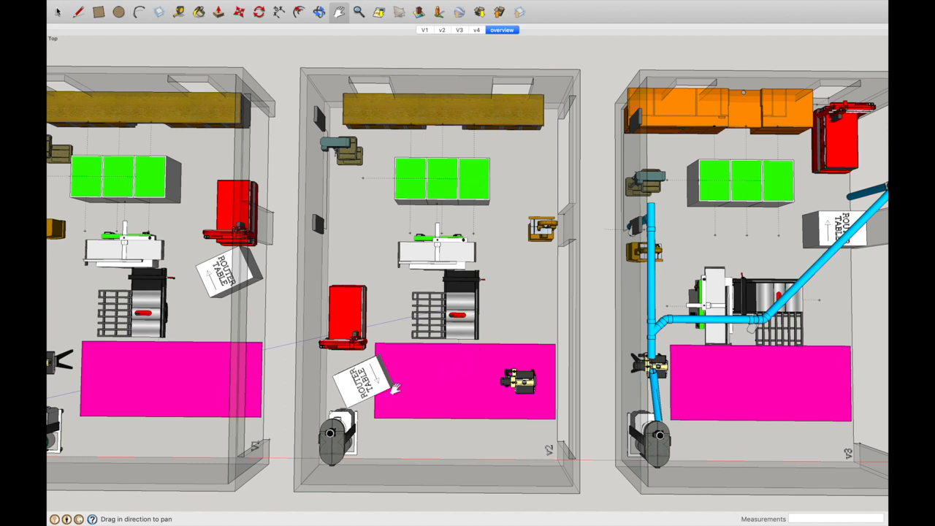
mouse_move(402, 285)
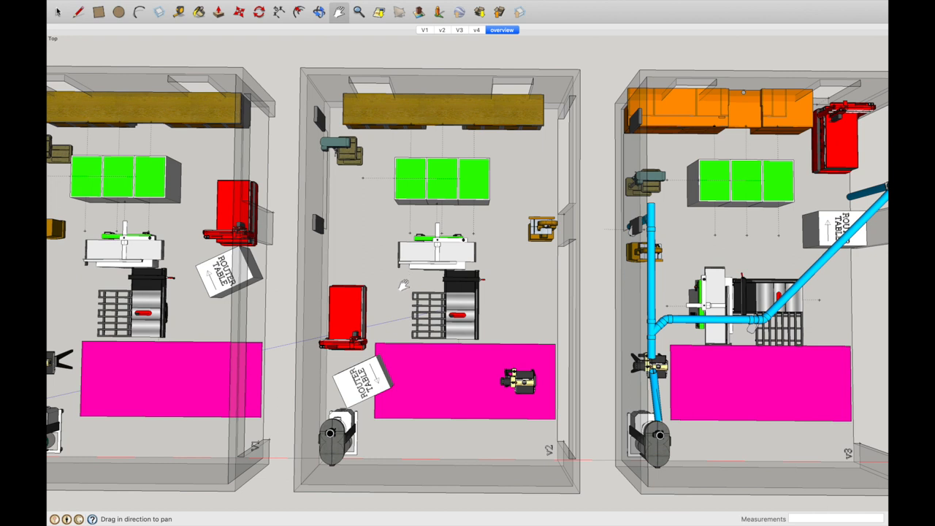
mouse_move(697, 268)
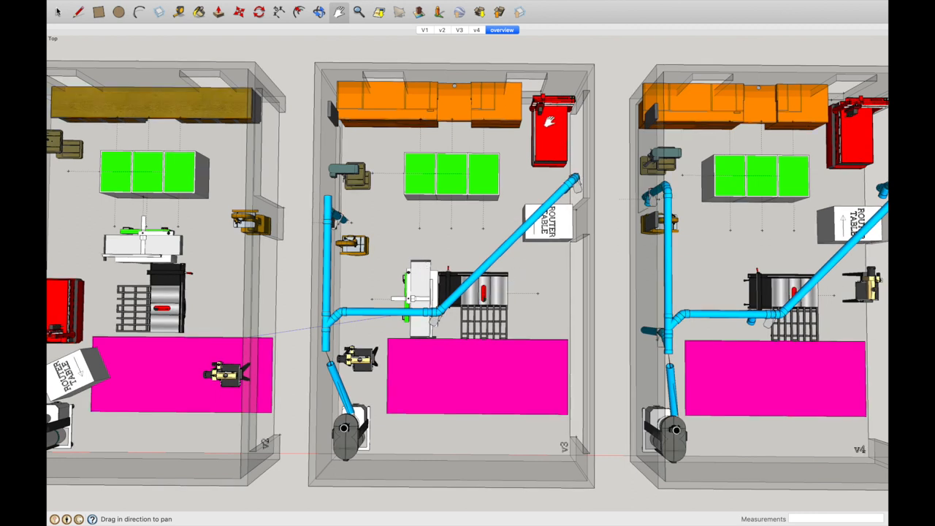
mouse_move(453, 95)
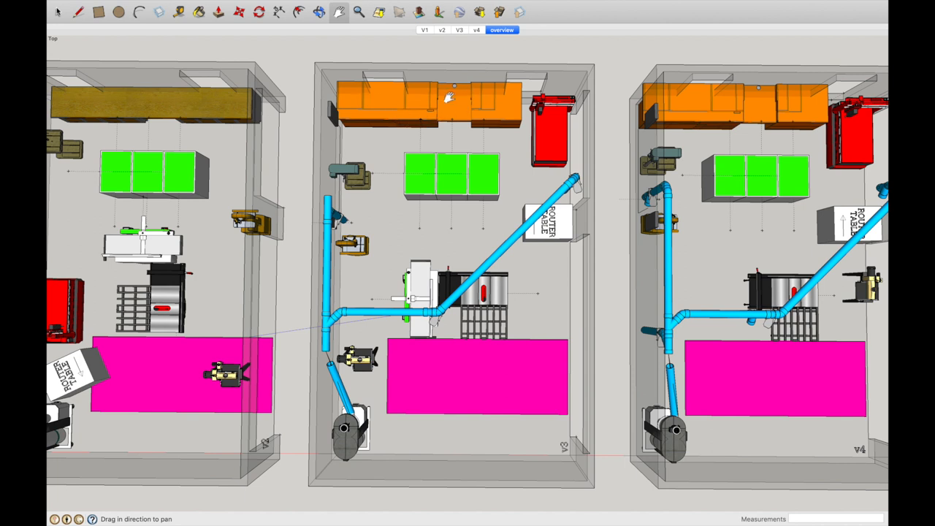
mouse_move(372, 99)
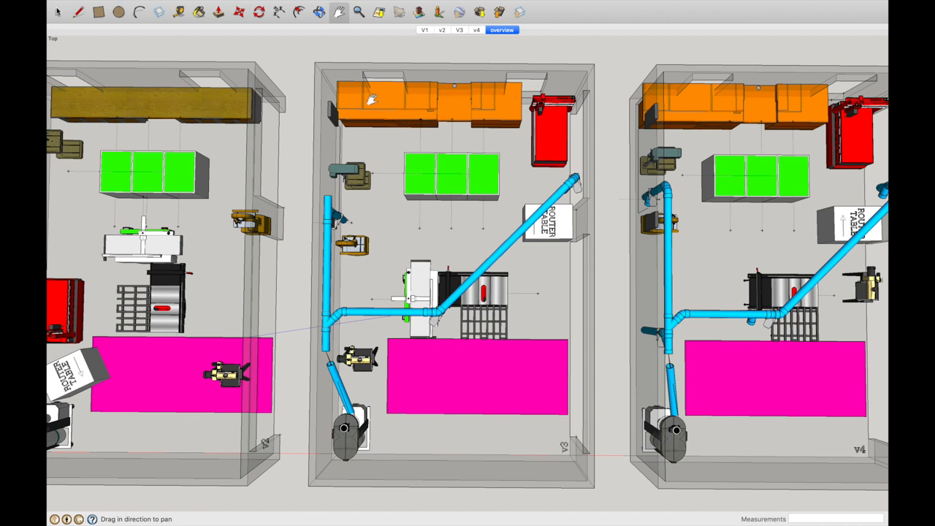
mouse_move(511, 122)
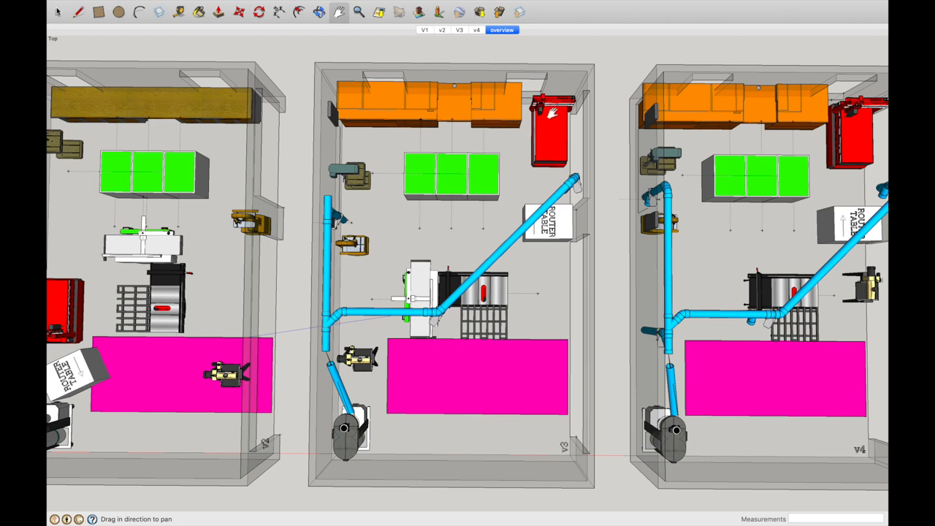
mouse_move(541, 154)
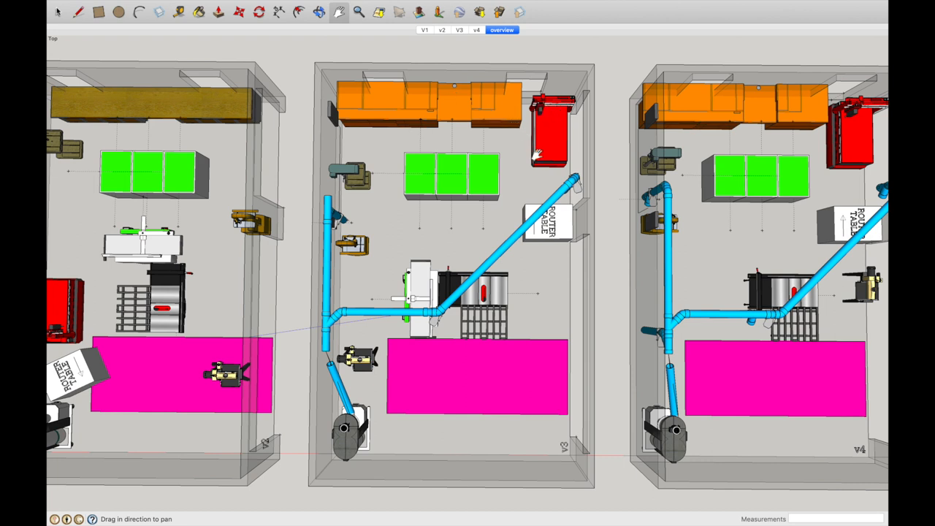
mouse_move(580, 151)
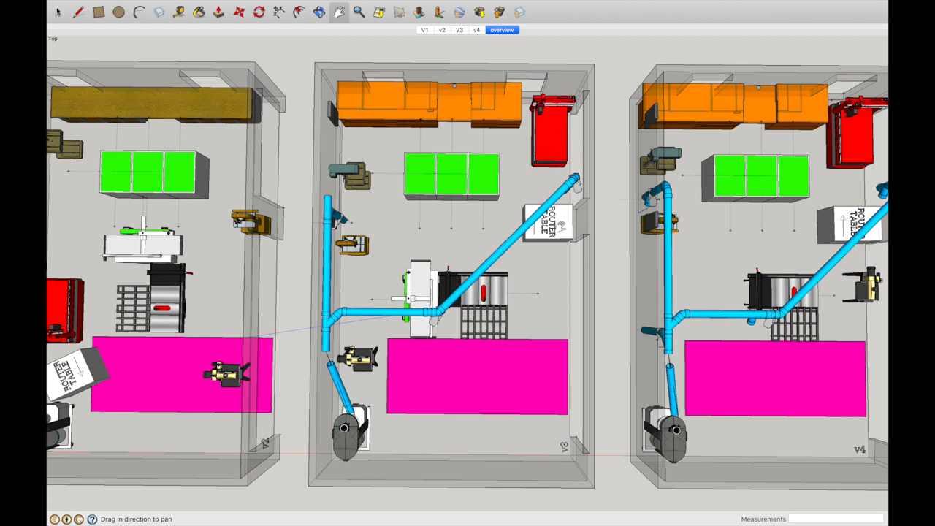
mouse_move(351, 172)
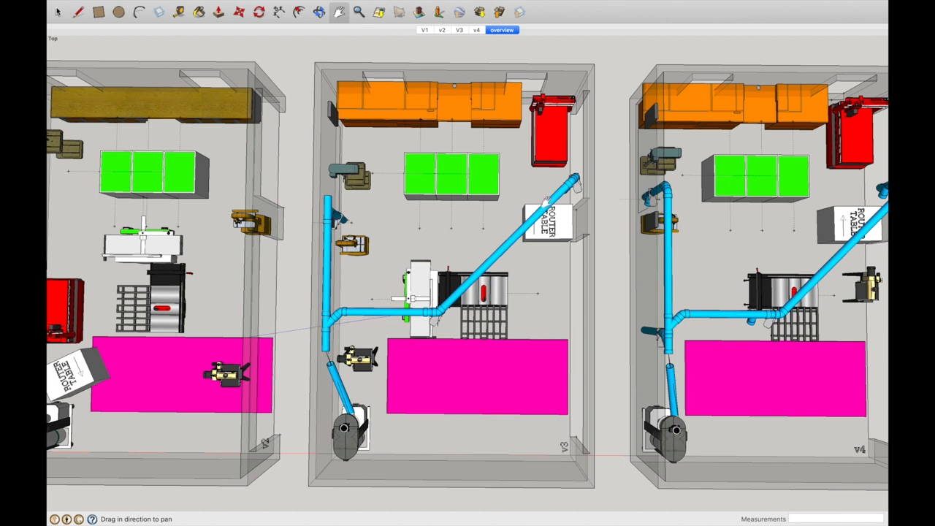
mouse_move(452, 315)
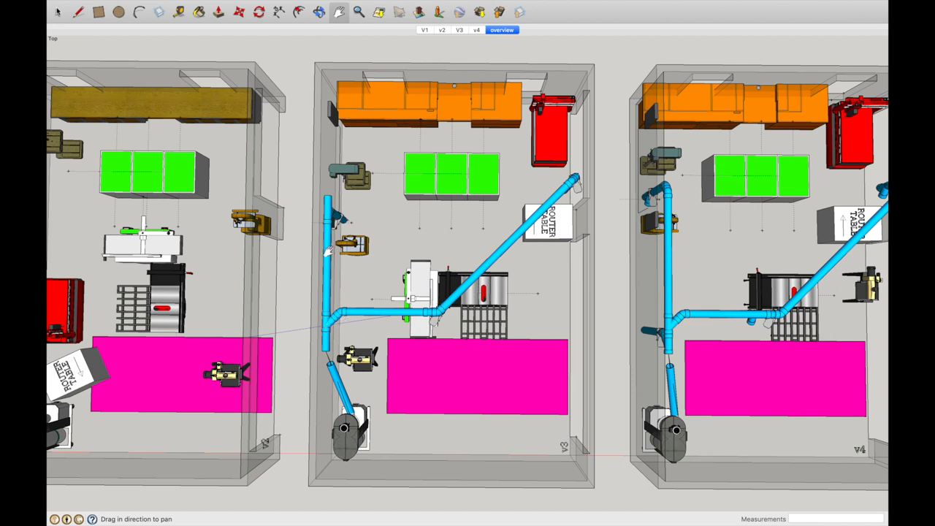
mouse_move(517, 192)
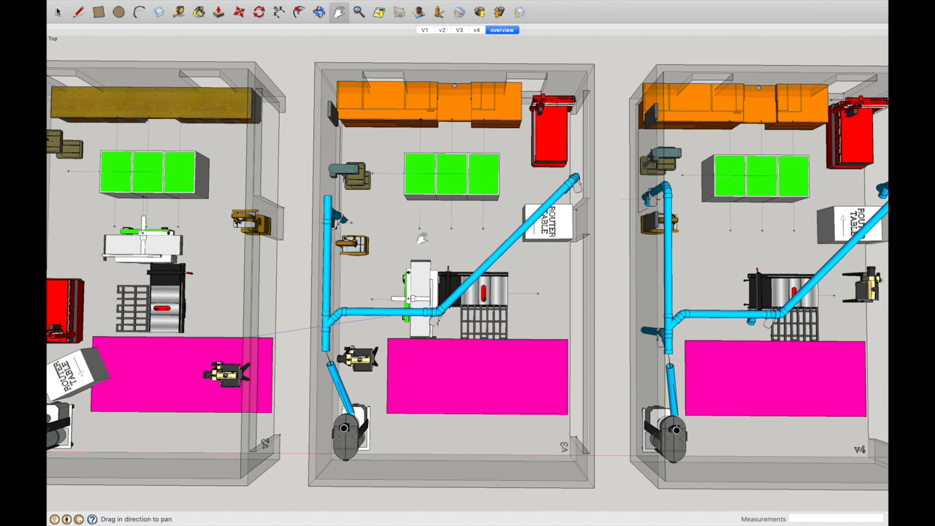
mouse_move(471, 133)
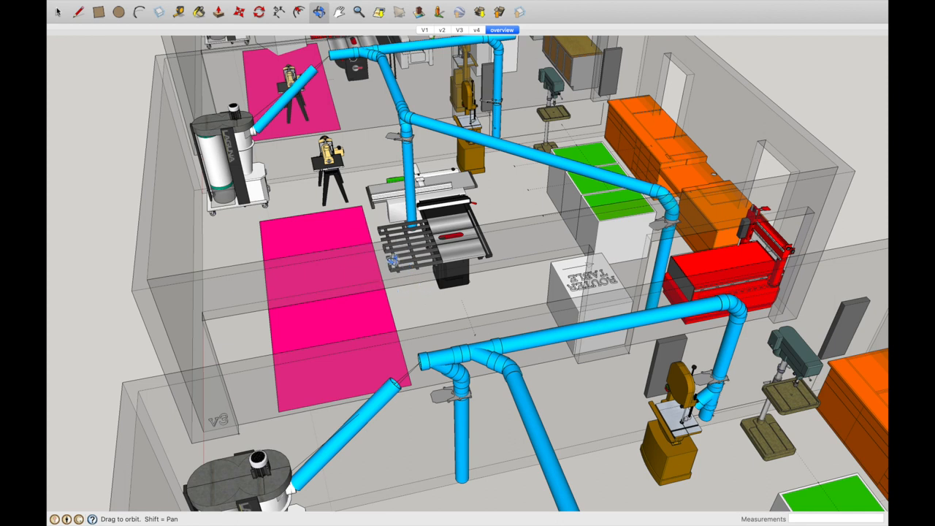
mouse_move(379, 252)
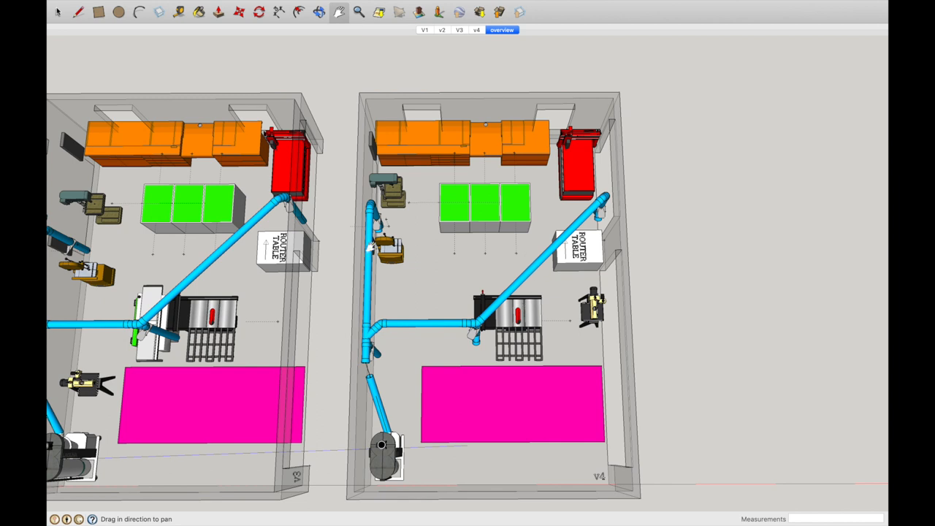
mouse_move(481, 374)
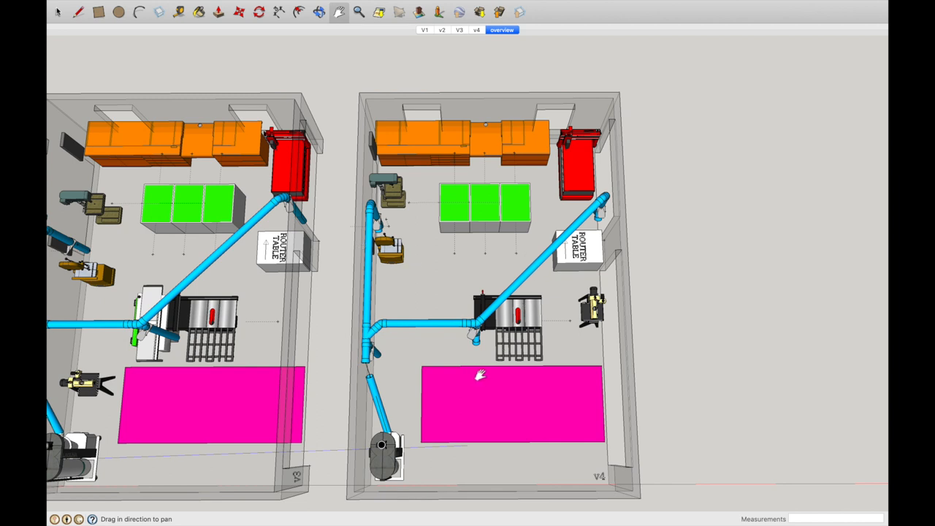
mouse_move(593, 313)
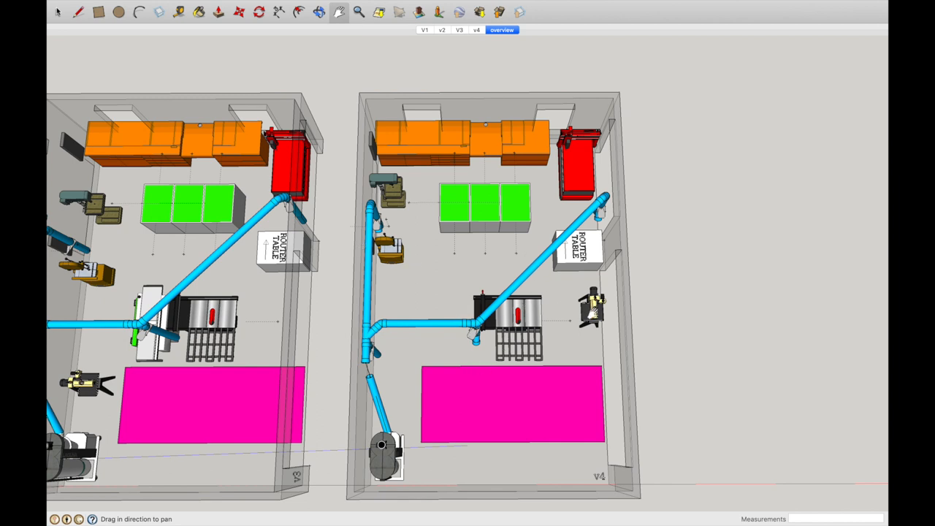
mouse_move(562, 310)
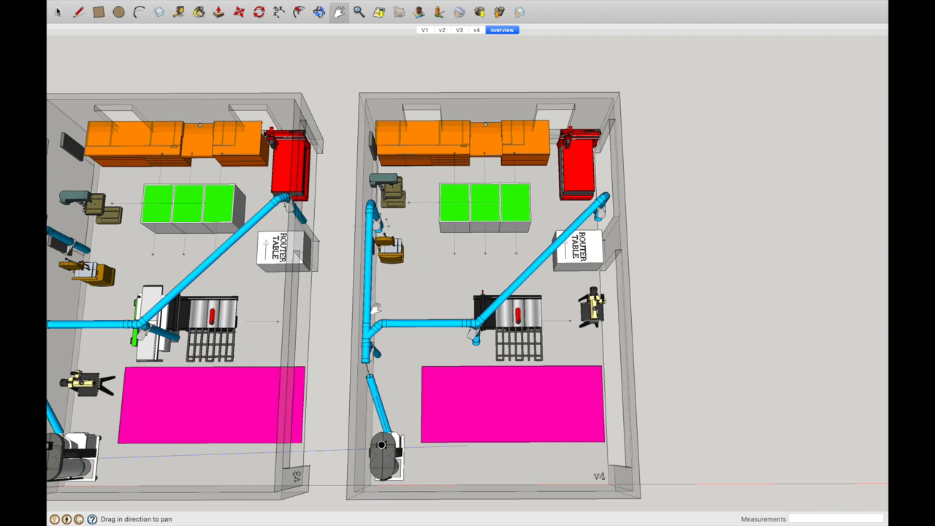
mouse_move(391, 292)
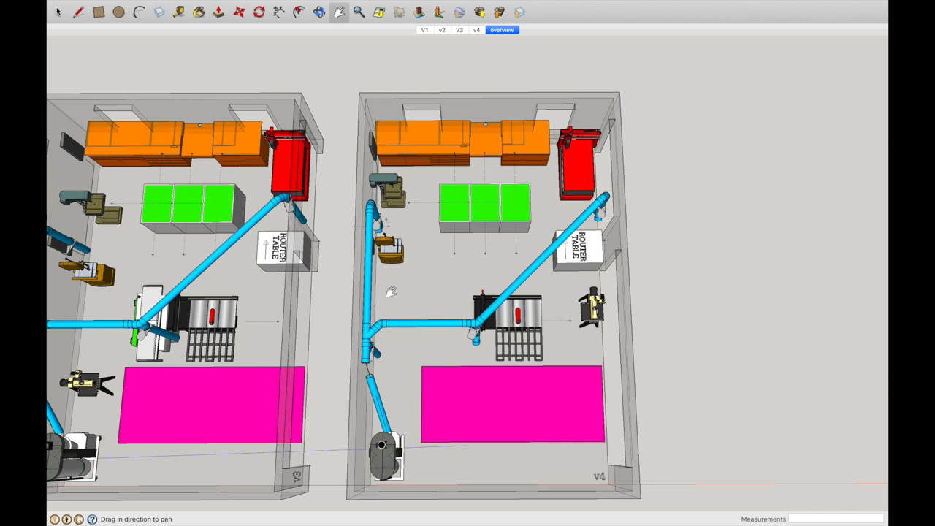
mouse_move(369, 369)
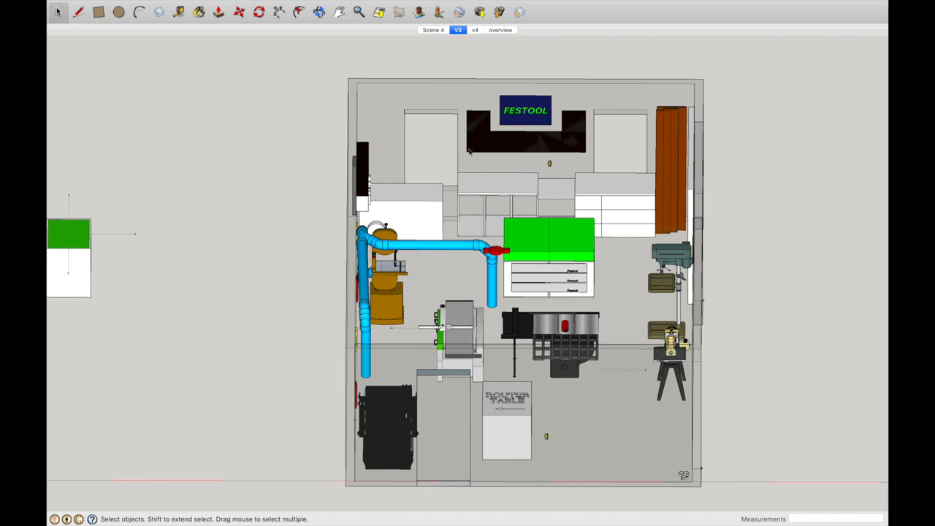
mouse_move(471, 229)
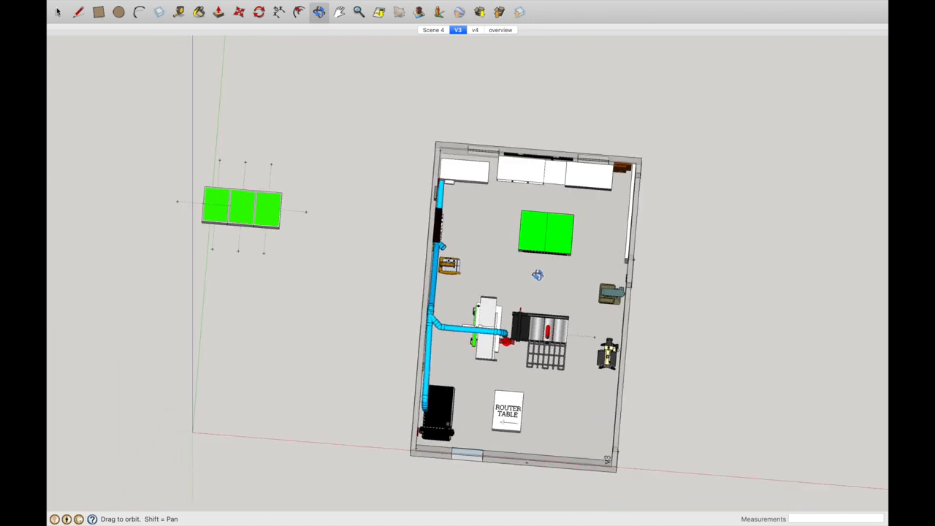
- Orbit the V3 plan so the room sits square and upright
drag(539, 275, 306, 260)
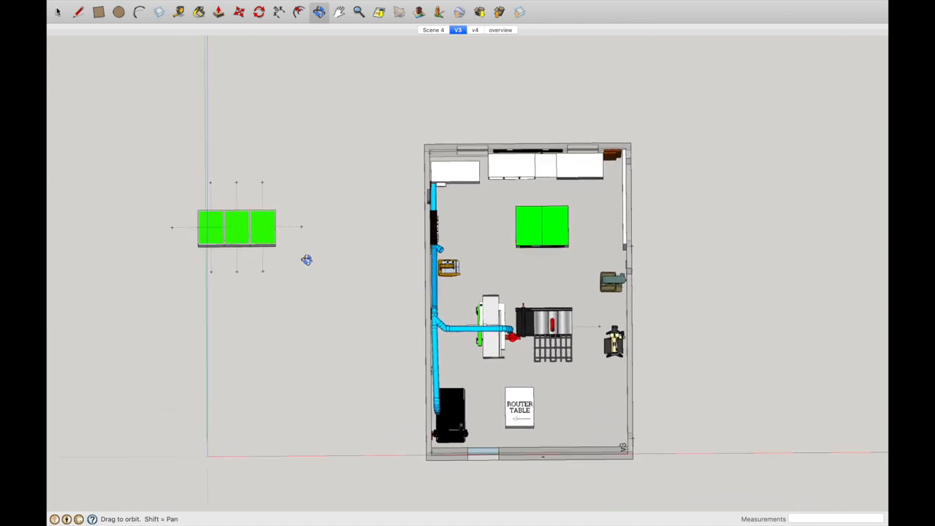
mouse_move(566, 231)
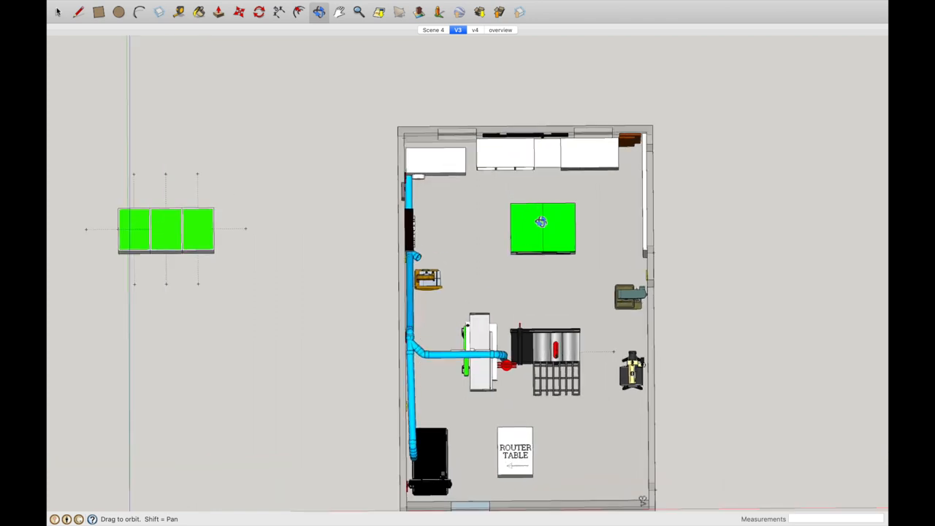
mouse_move(539, 259)
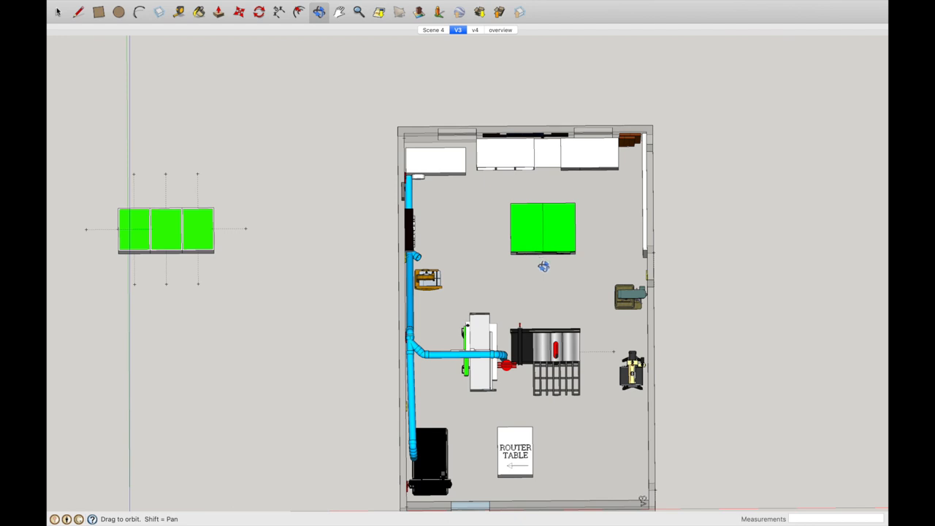
mouse_move(487, 271)
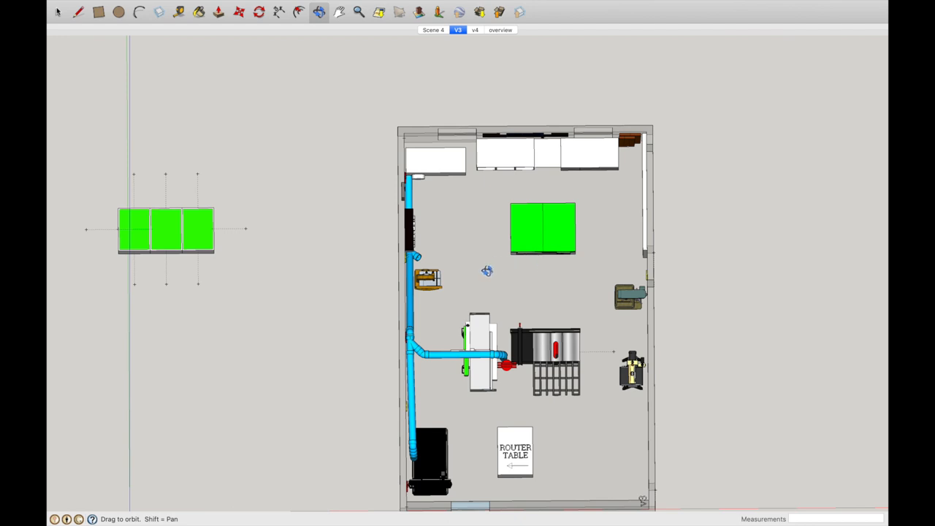
mouse_move(141, 225)
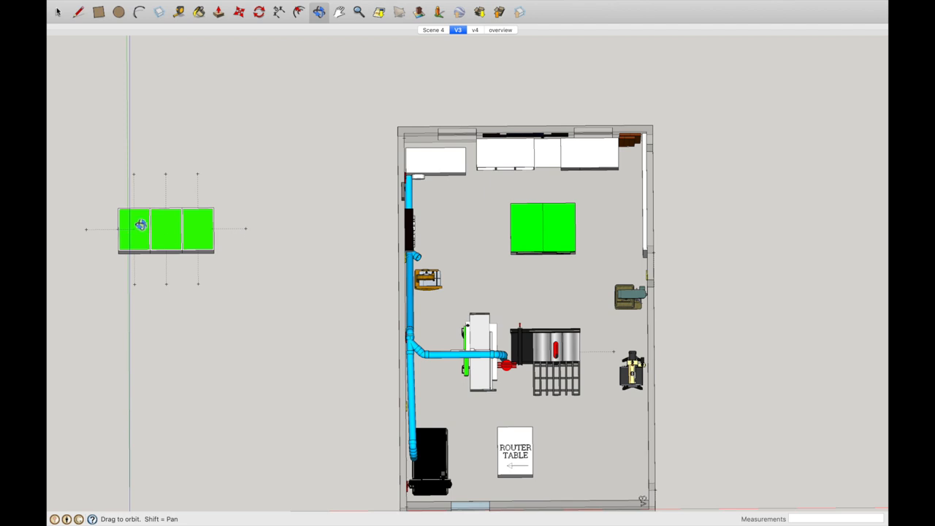
mouse_move(539, 225)
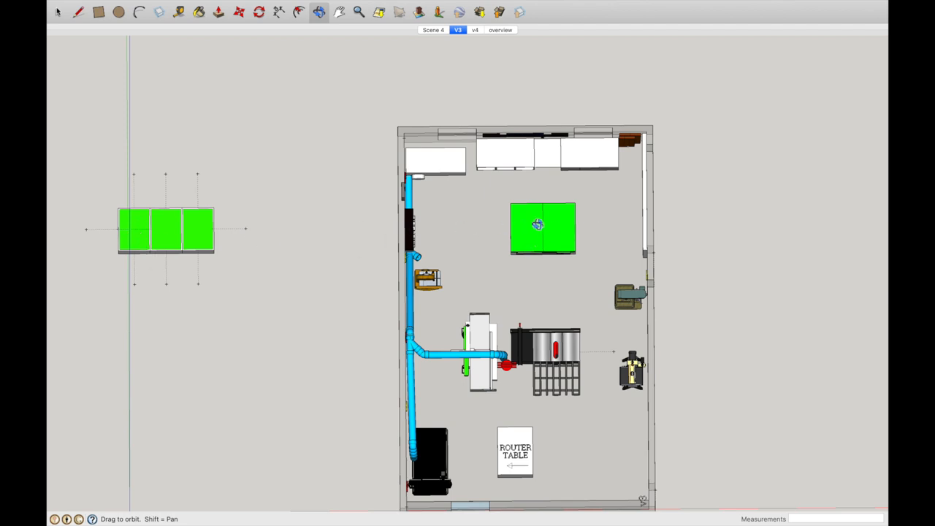
mouse_move(176, 219)
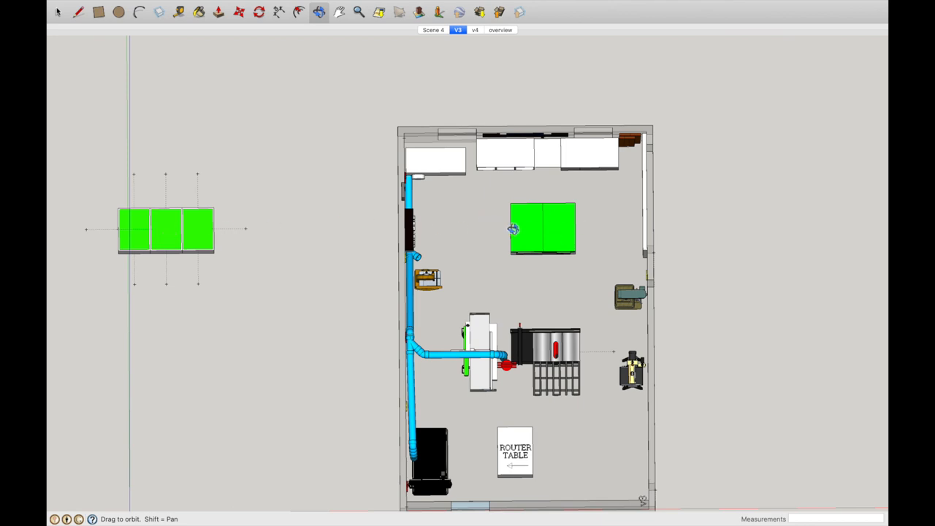
mouse_move(521, 203)
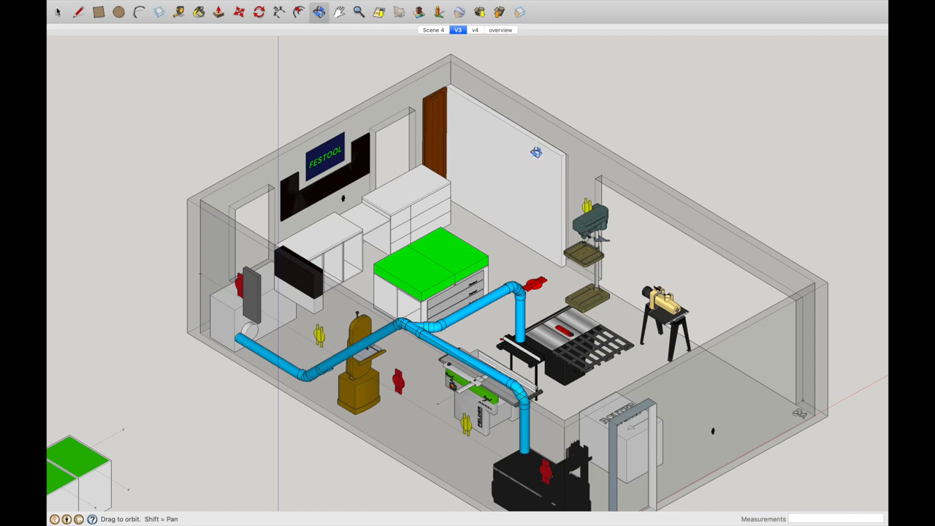
mouse_move(462, 102)
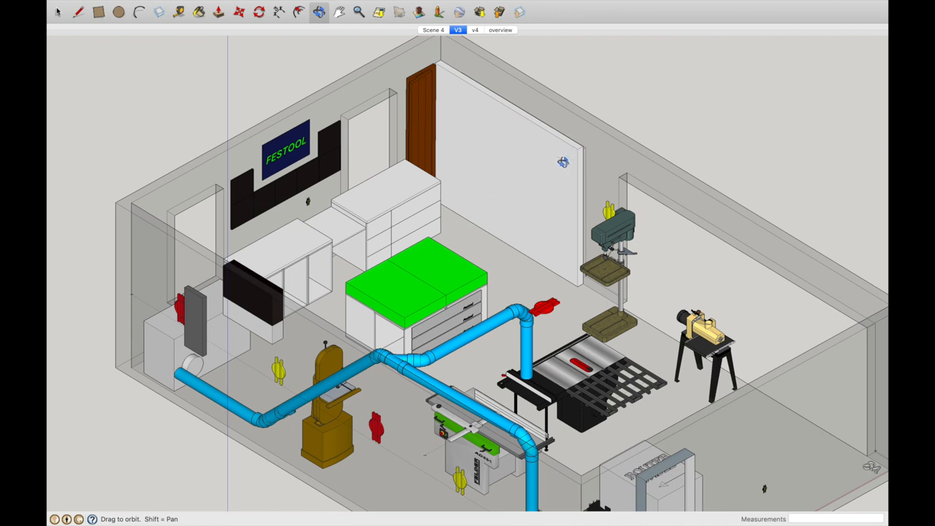
mouse_move(490, 113)
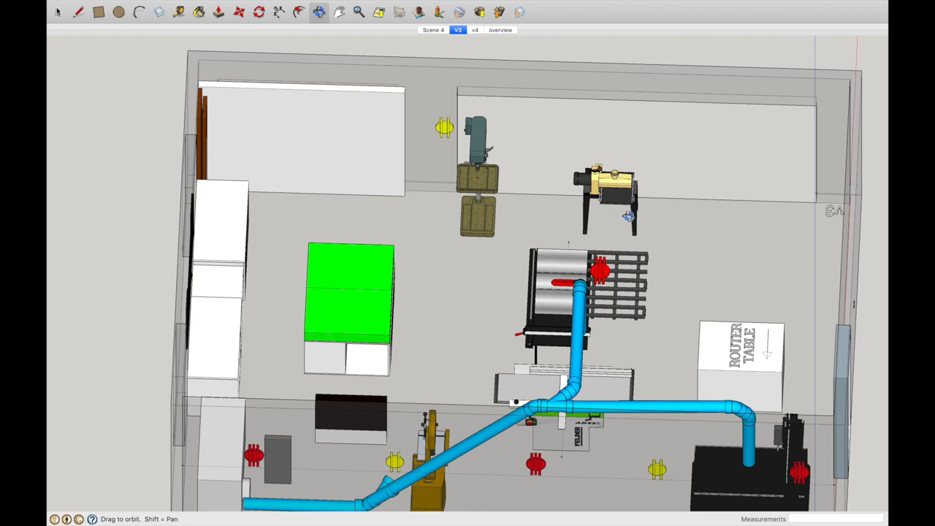
mouse_move(625, 325)
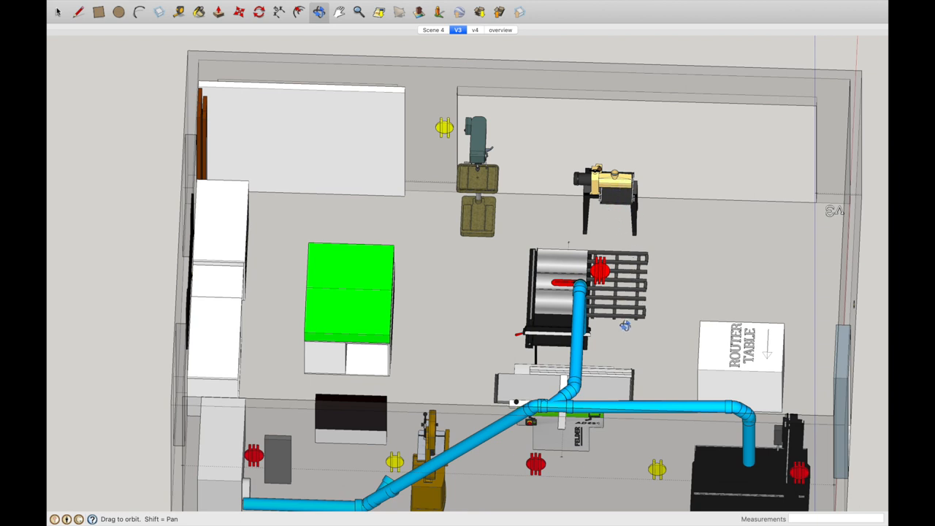
mouse_move(666, 183)
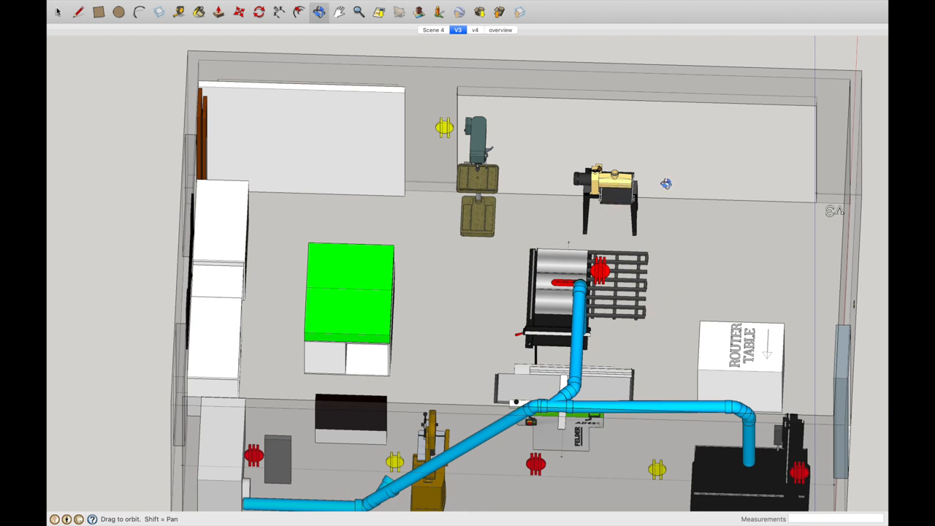
mouse_move(744, 292)
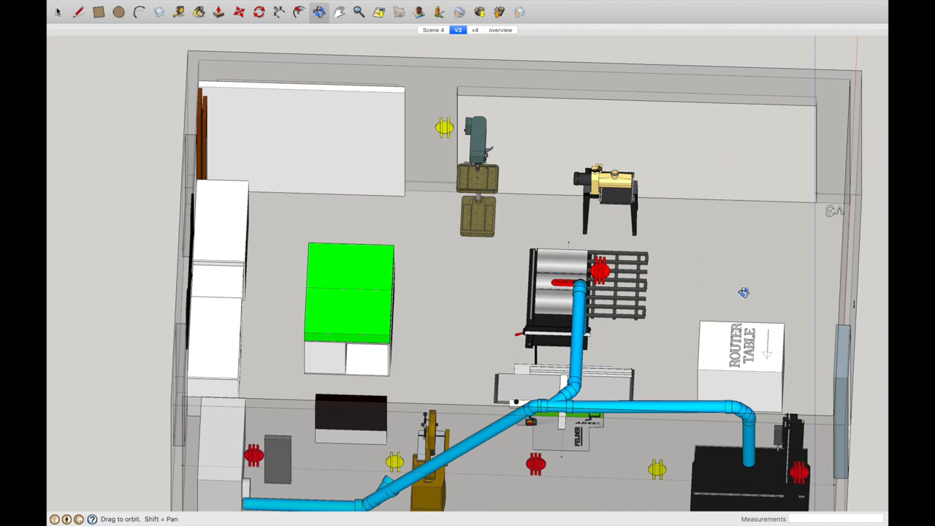
mouse_move(606, 302)
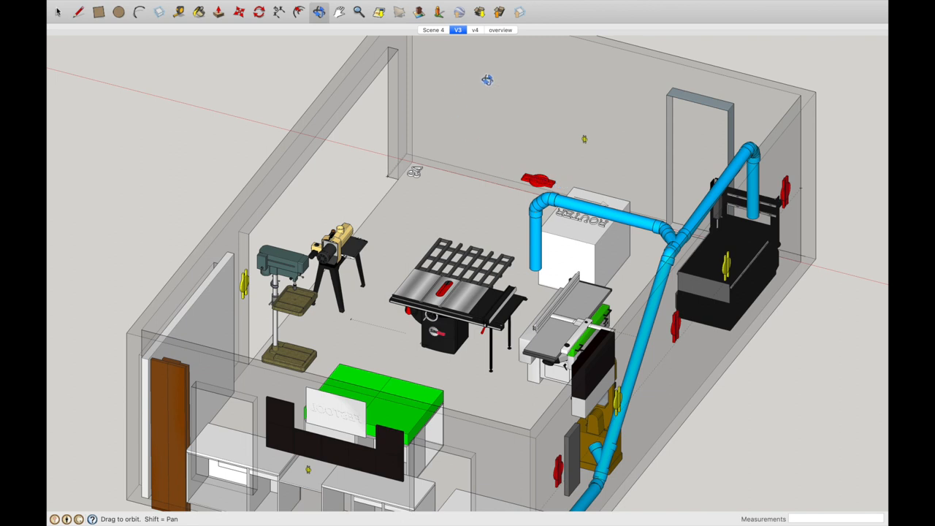
mouse_move(542, 129)
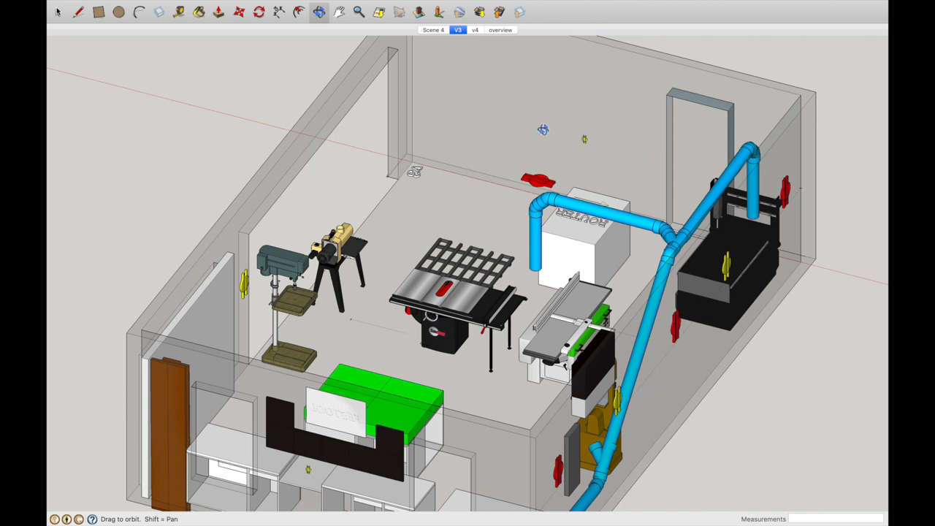
mouse_move(411, 130)
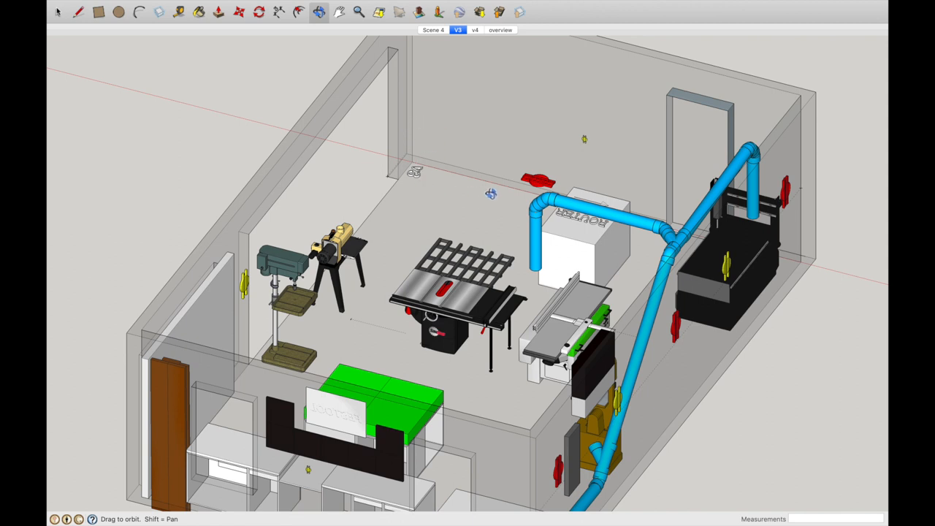
mouse_move(579, 155)
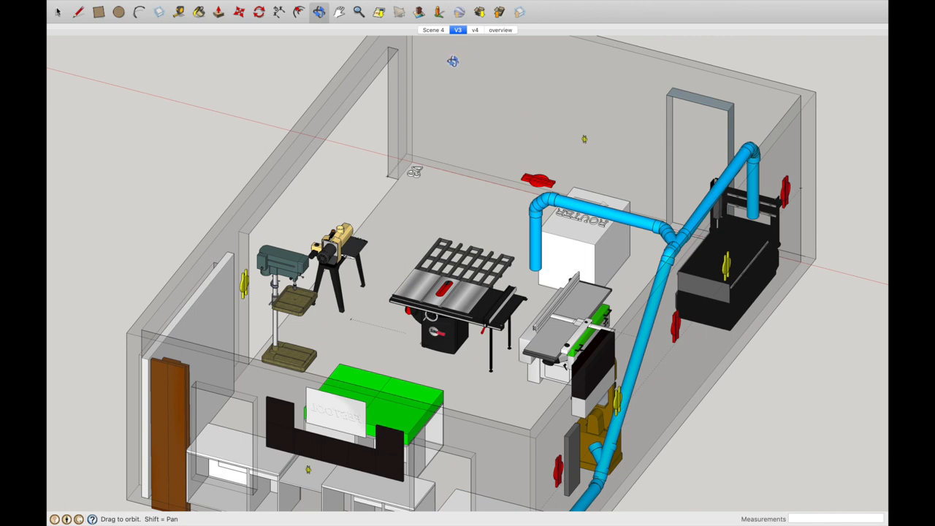
mouse_move(602, 155)
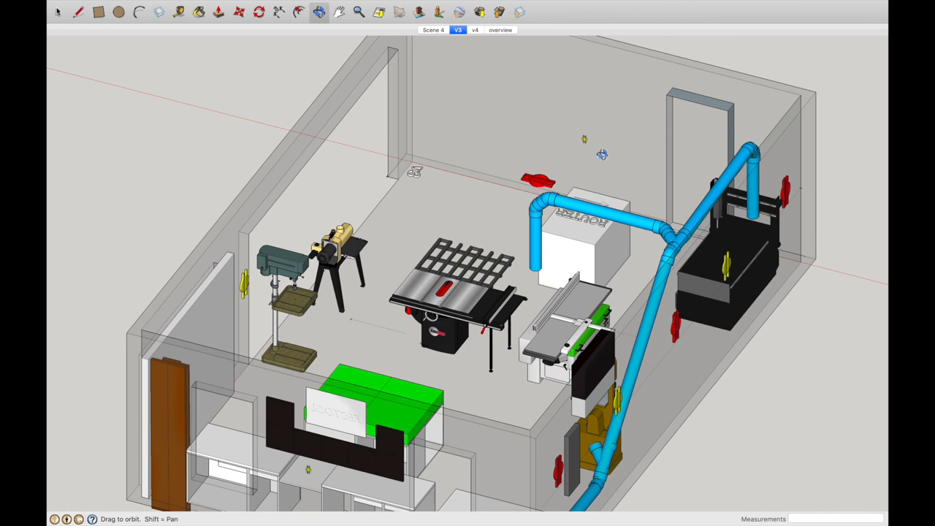
mouse_move(561, 129)
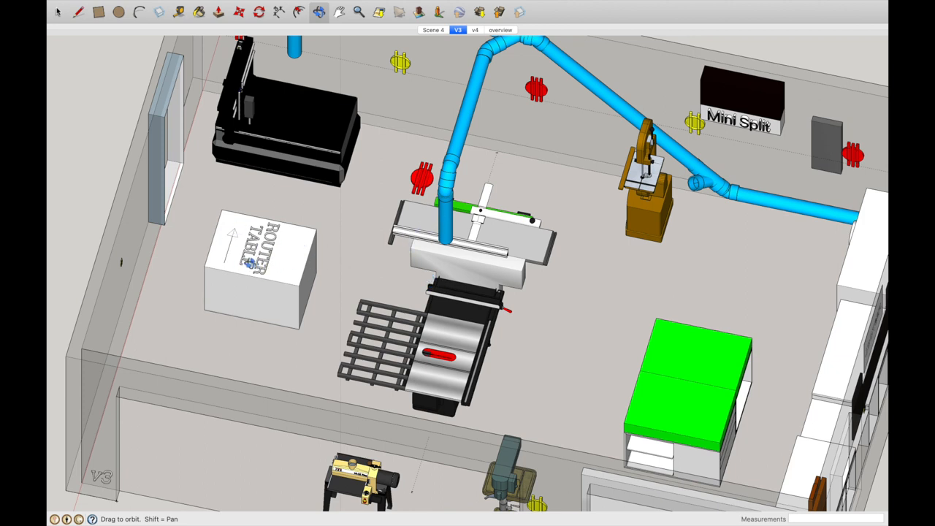
mouse_move(418, 128)
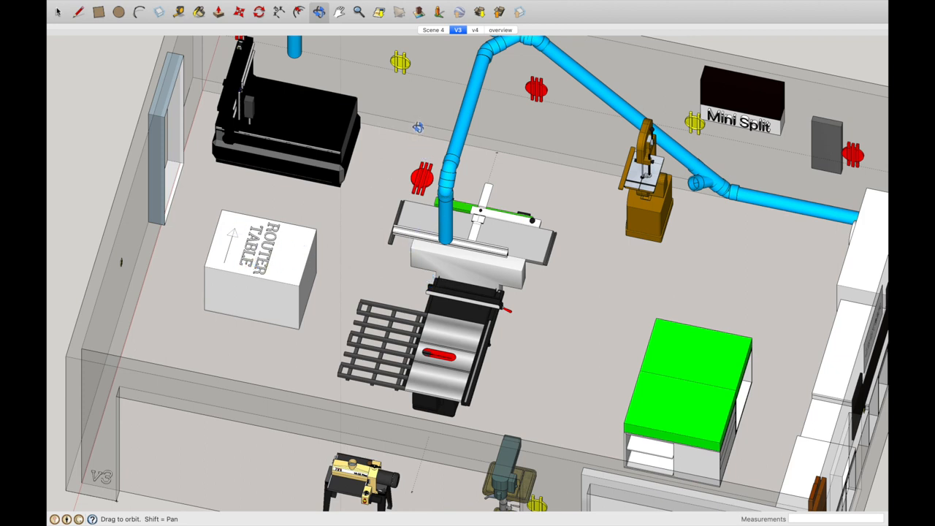
mouse_move(292, 248)
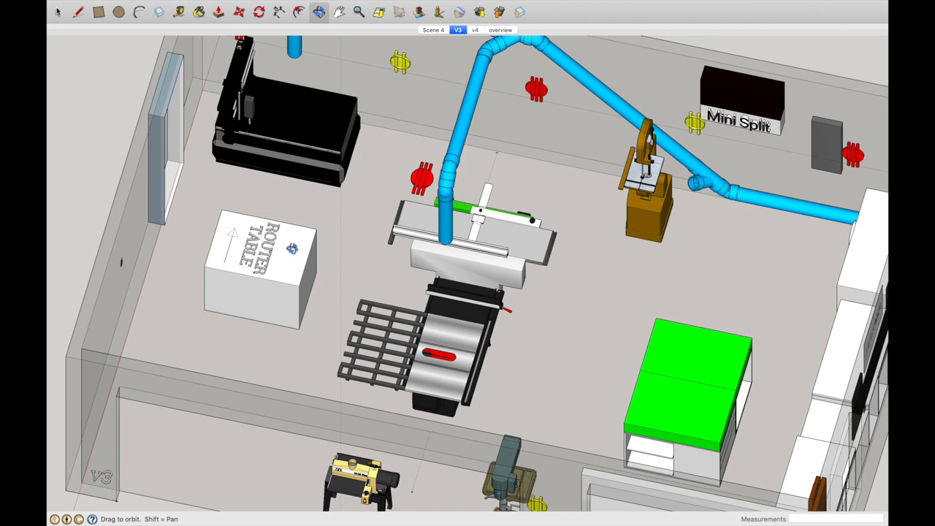
mouse_move(411, 275)
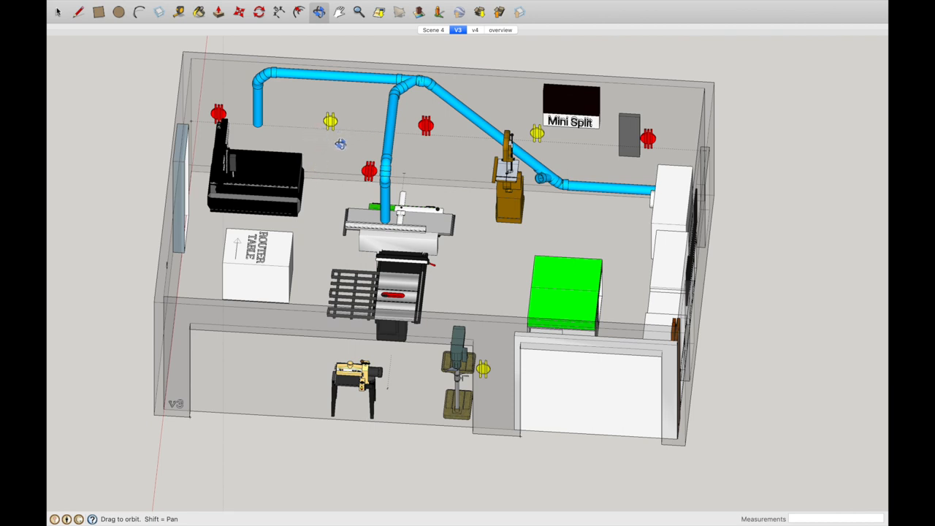
mouse_move(328, 159)
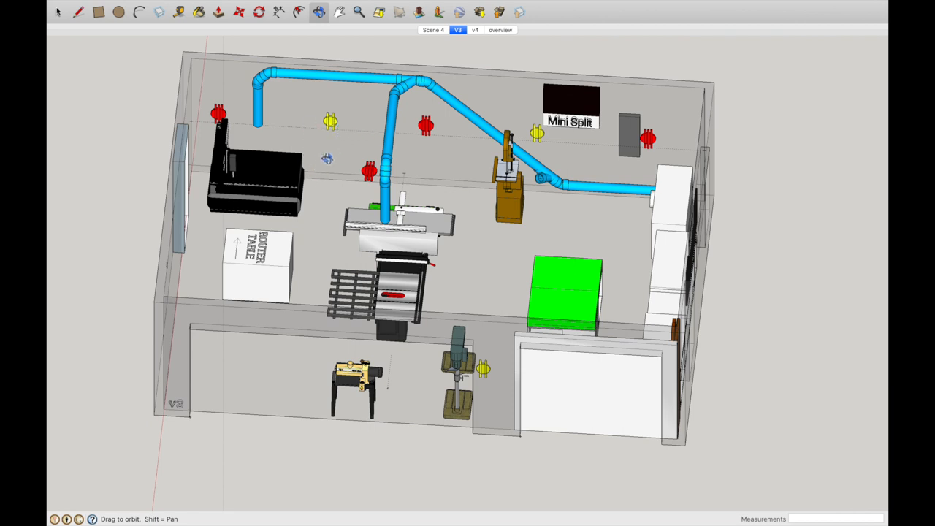
mouse_move(318, 188)
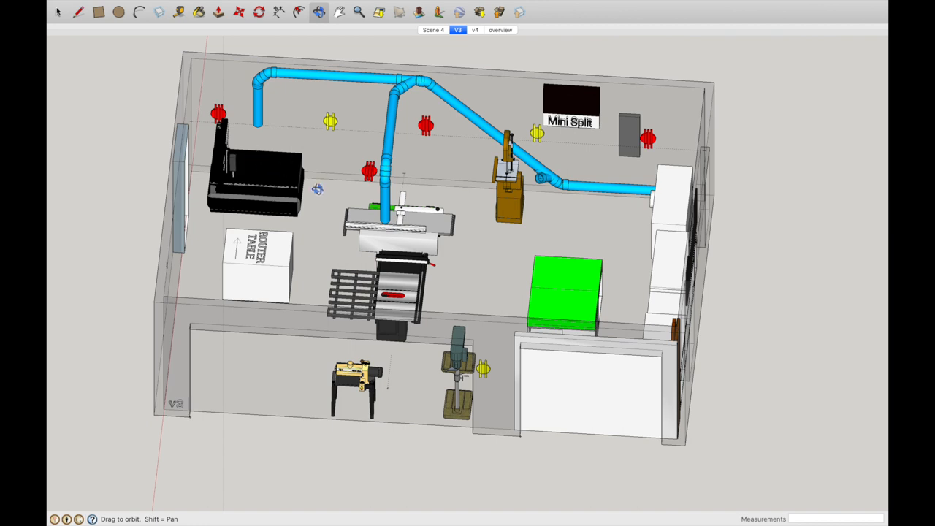
mouse_move(323, 138)
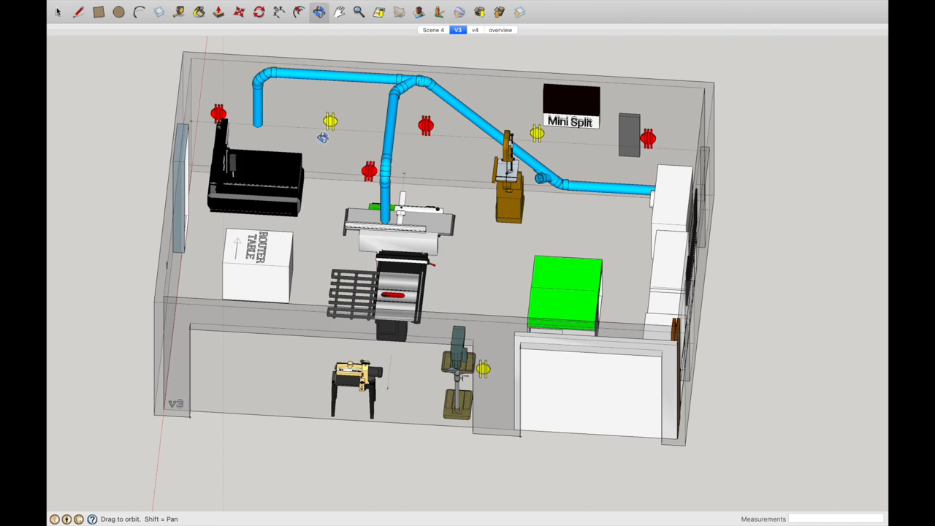
mouse_move(355, 137)
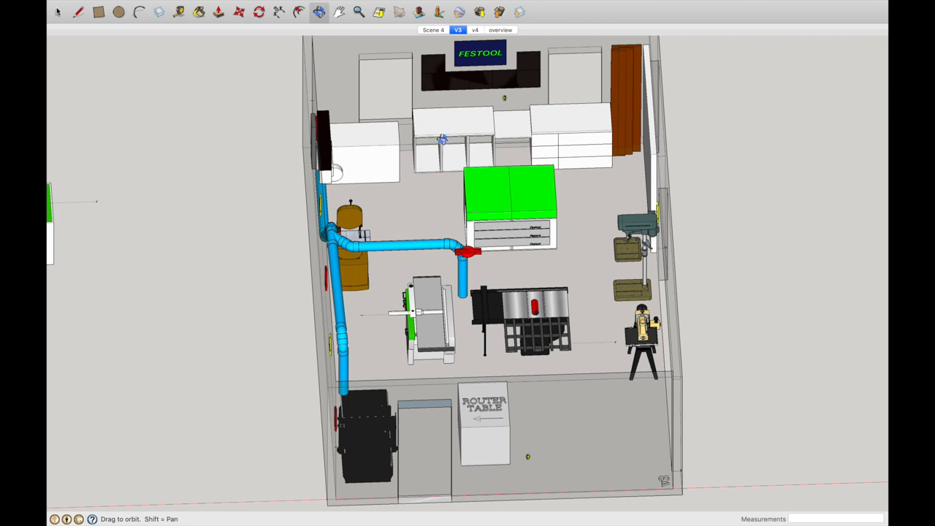
mouse_move(541, 212)
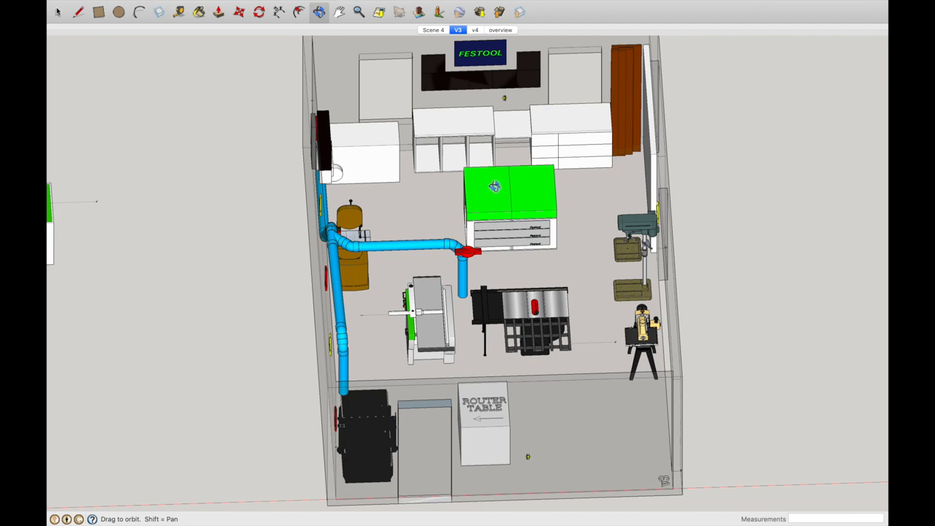
mouse_move(480, 115)
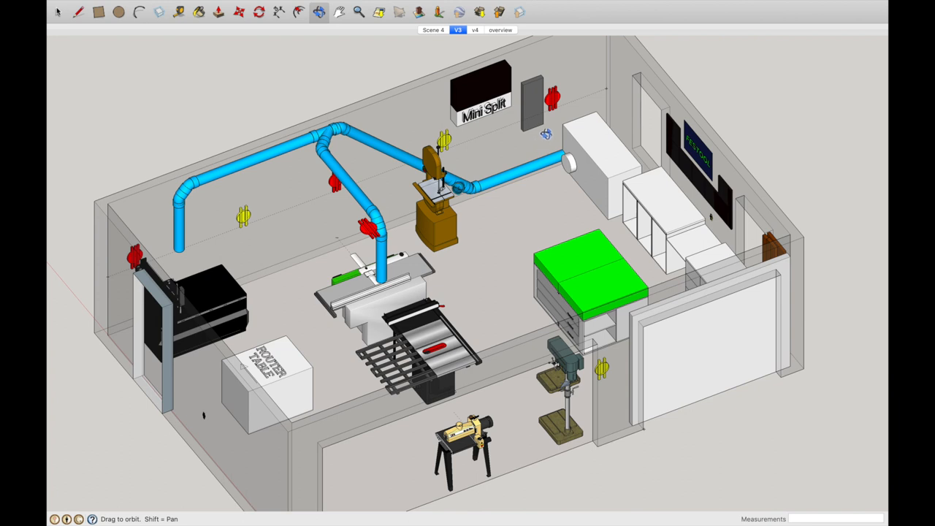
mouse_move(463, 107)
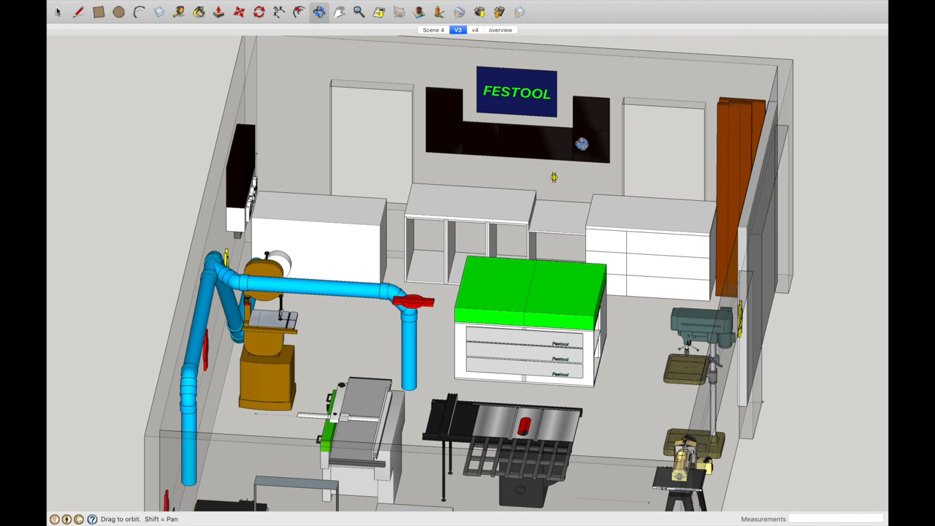
mouse_move(588, 202)
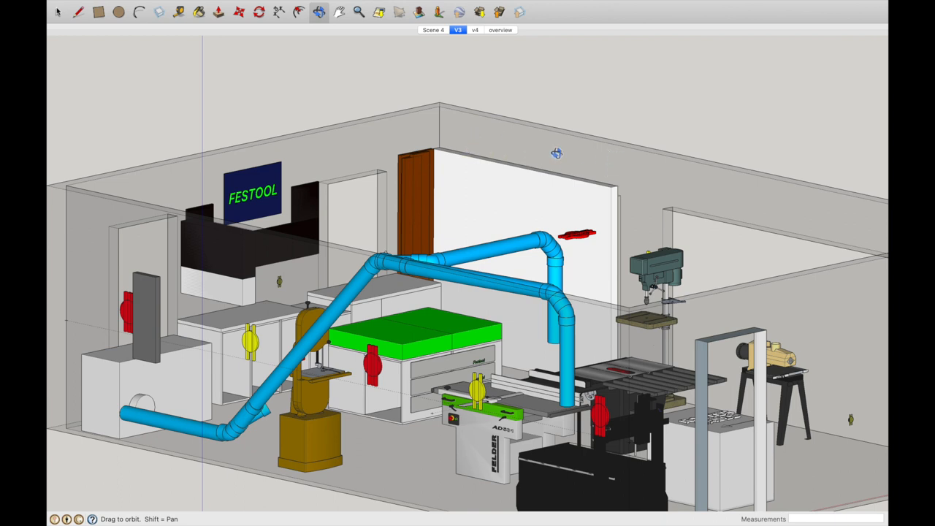
mouse_move(480, 132)
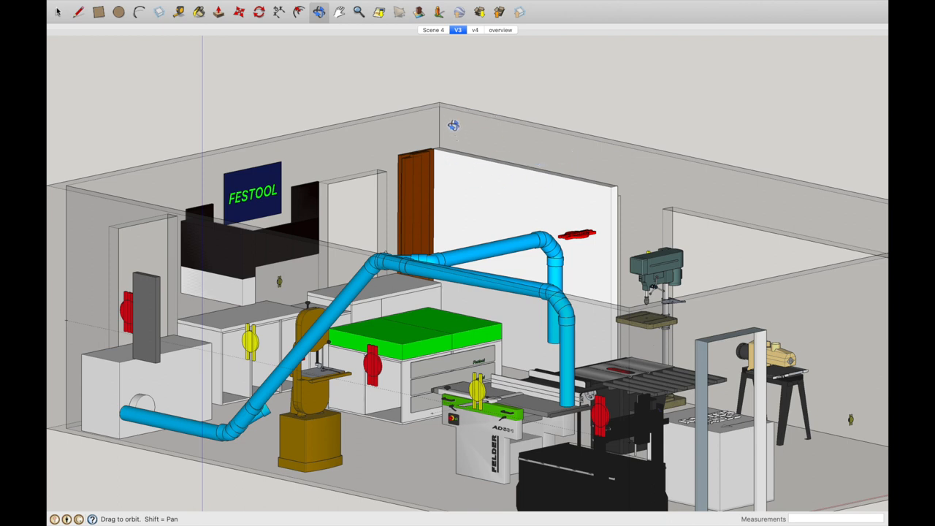
mouse_move(609, 173)
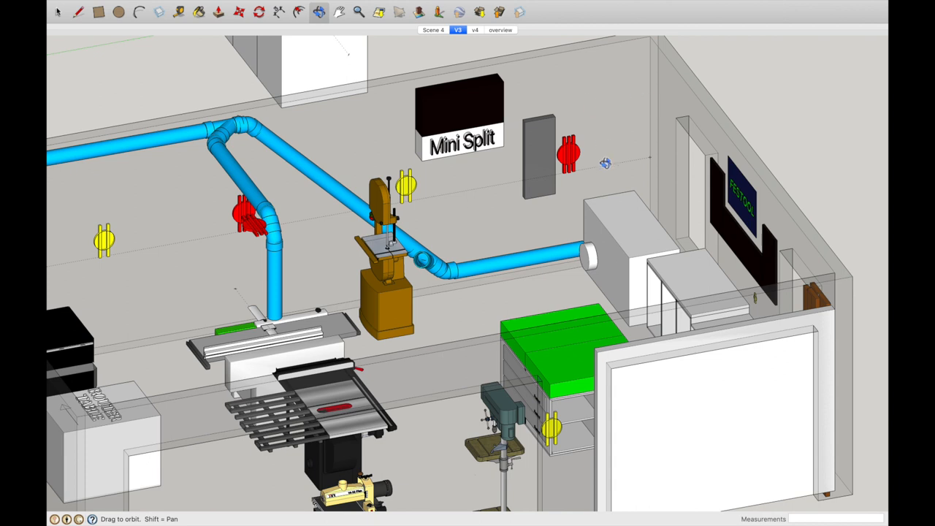
- Orbit out from the drill press to a wide view of the whole V3 workshop
drag(604, 162, 351, 155)
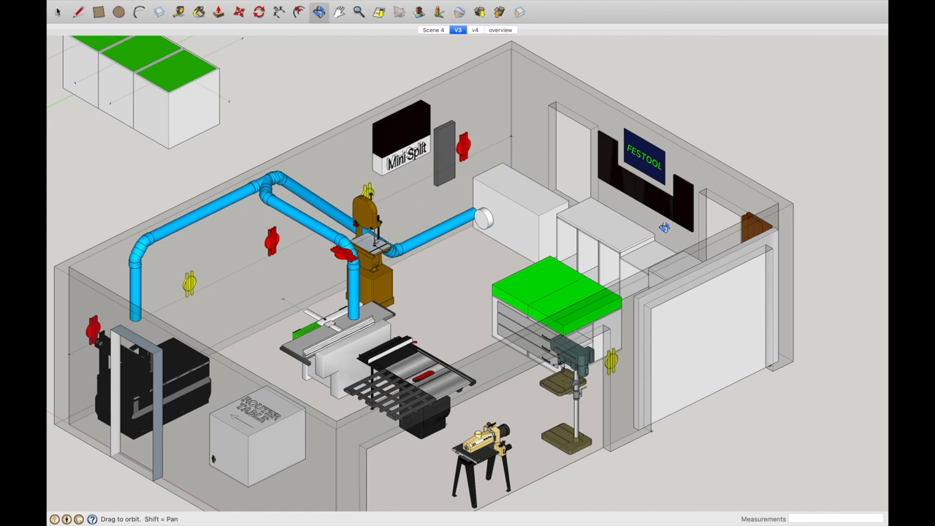
mouse_move(206, 454)
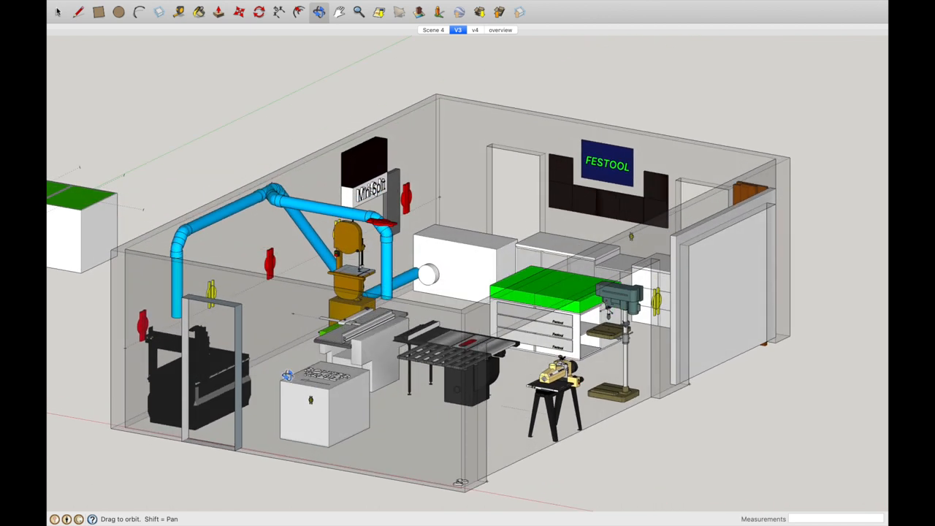
mouse_move(308, 402)
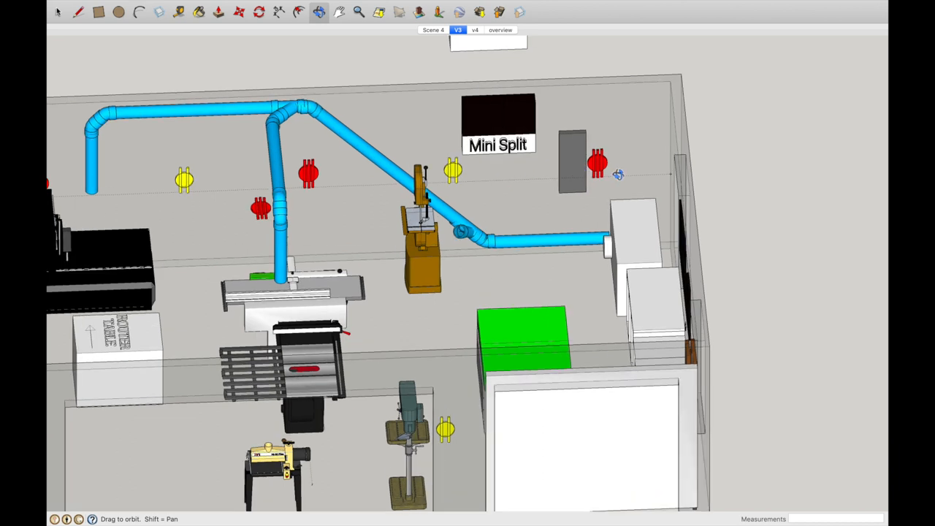
mouse_move(319, 238)
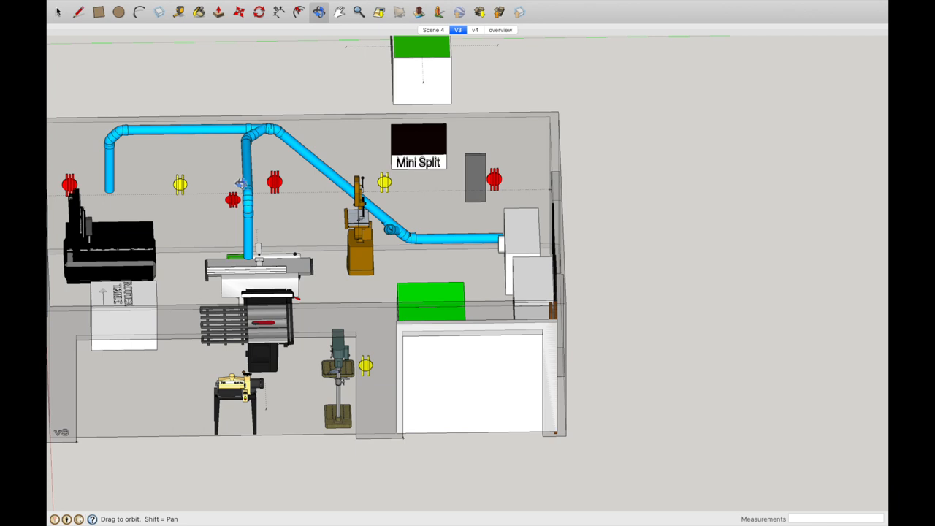
mouse_move(447, 185)
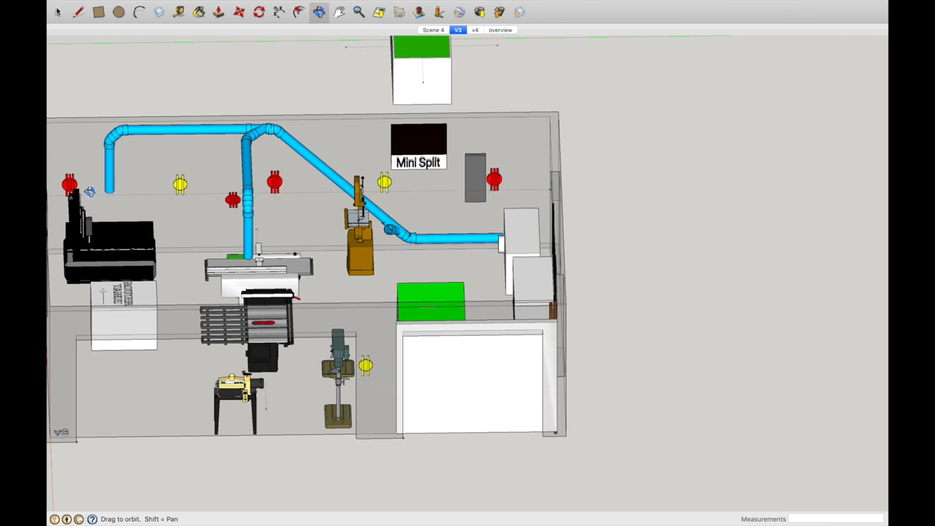
mouse_move(503, 210)
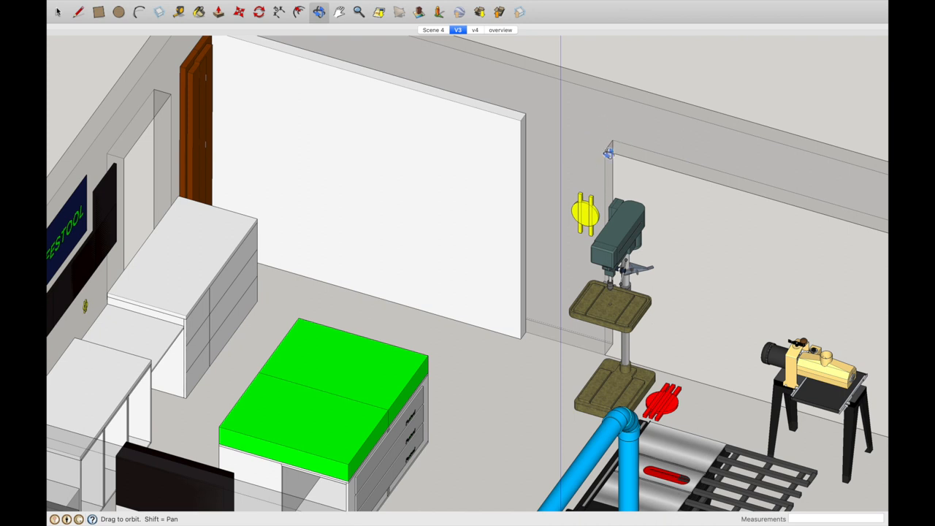
mouse_move(597, 167)
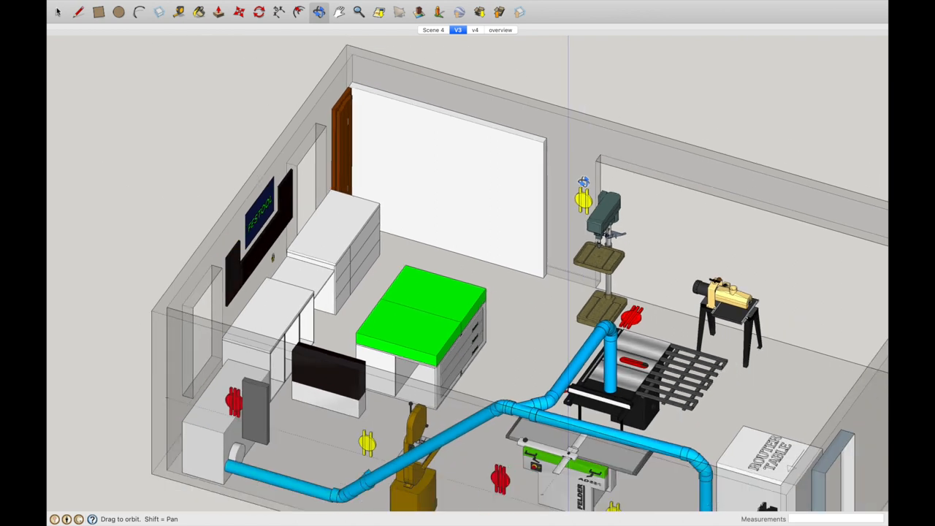
- Orbit to a new corner view across the Festool storage wall toward the green bench
drag(467, 292, 526, 256)
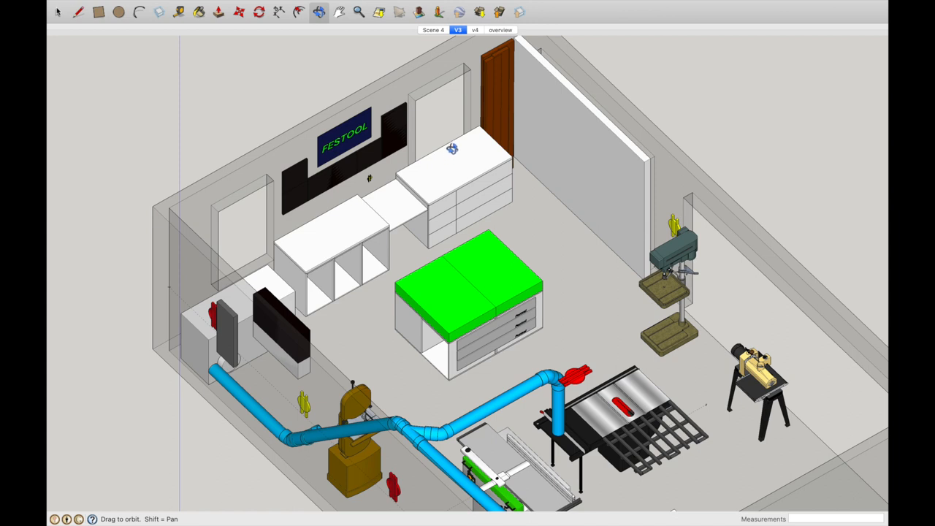
mouse_move(459, 142)
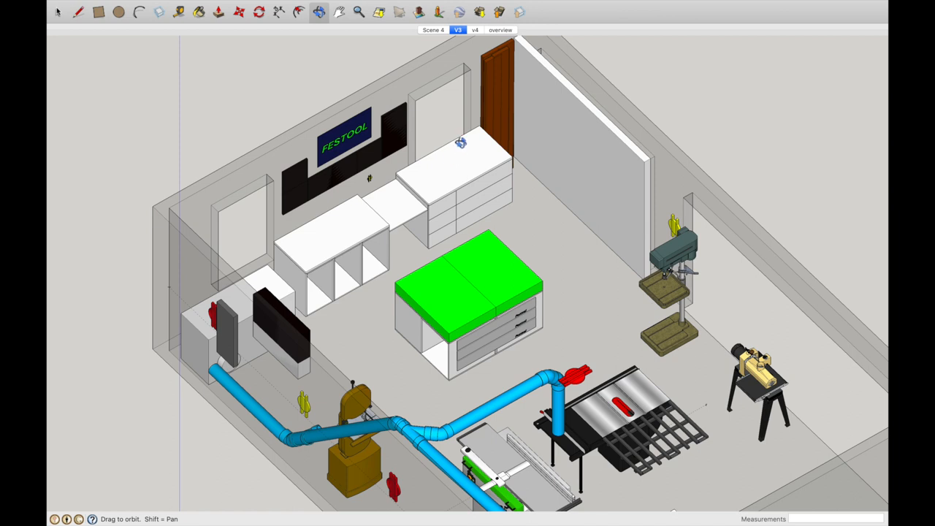
mouse_move(465, 237)
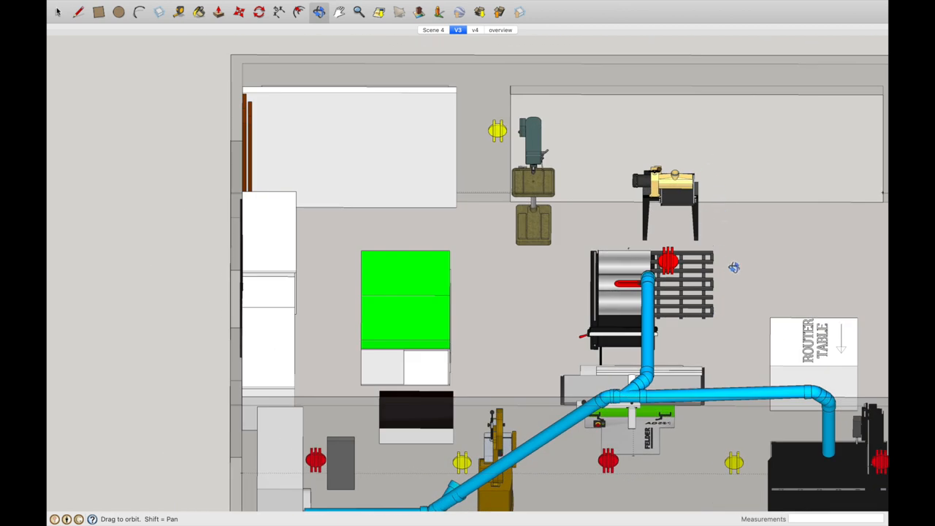
mouse_move(727, 307)
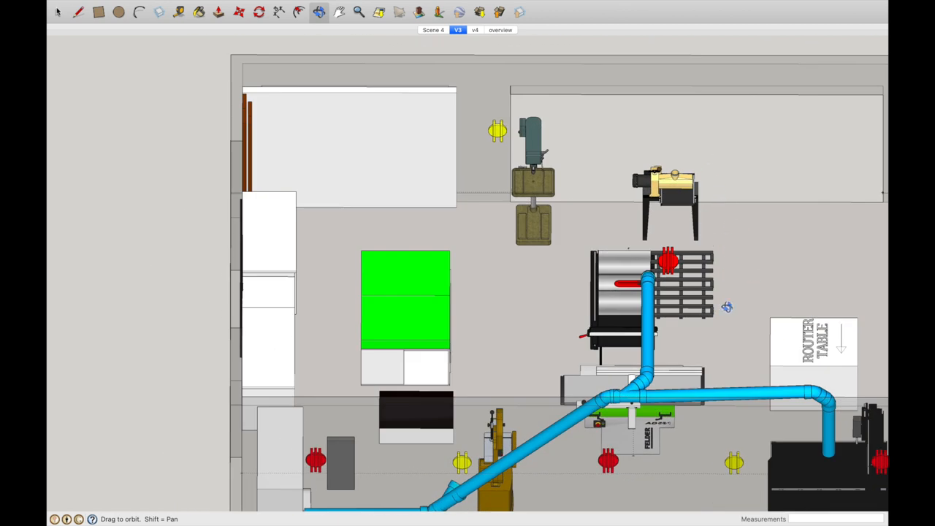
mouse_move(752, 341)
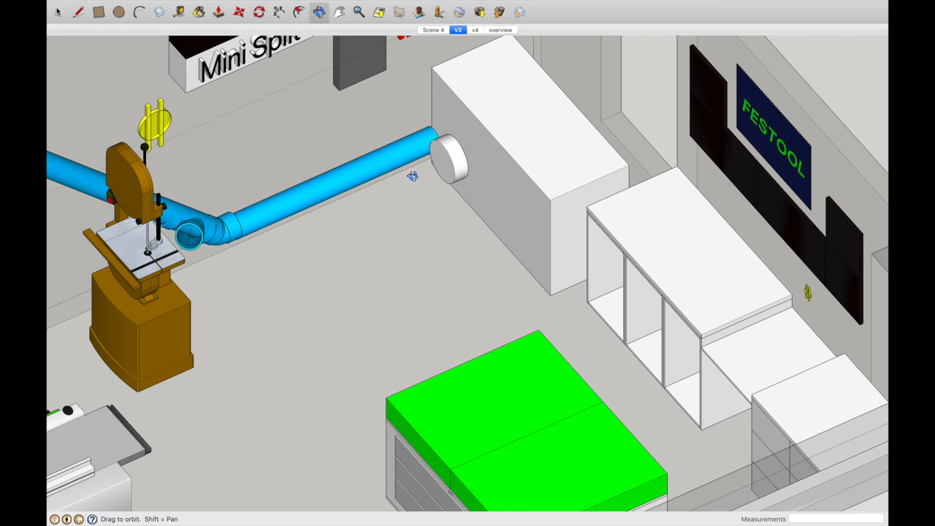
mouse_move(313, 198)
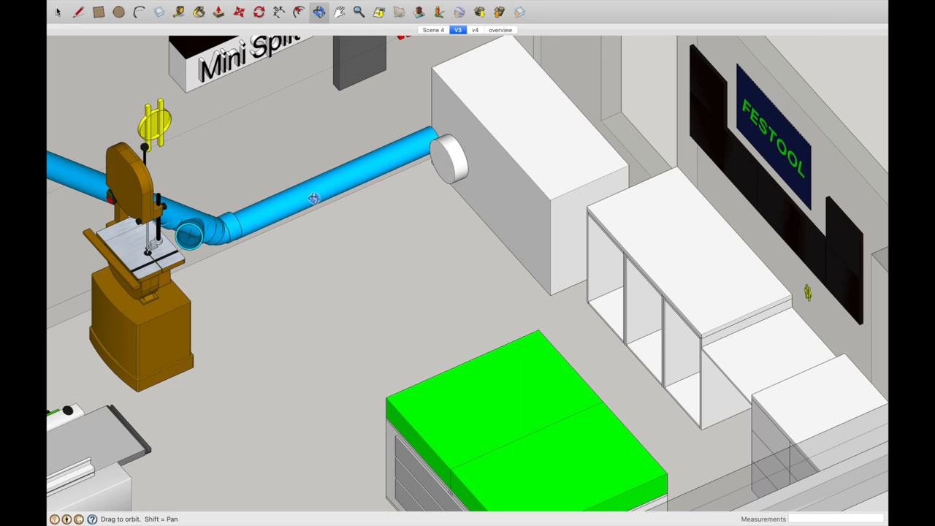
mouse_move(387, 202)
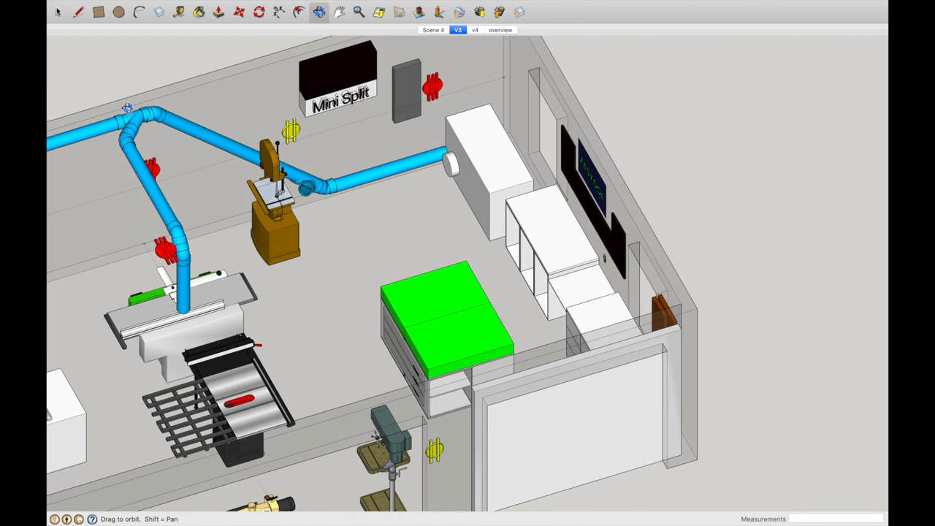
- Zoom out to frame the entire V3 workshop and its duct branches
scroll(down, 3)
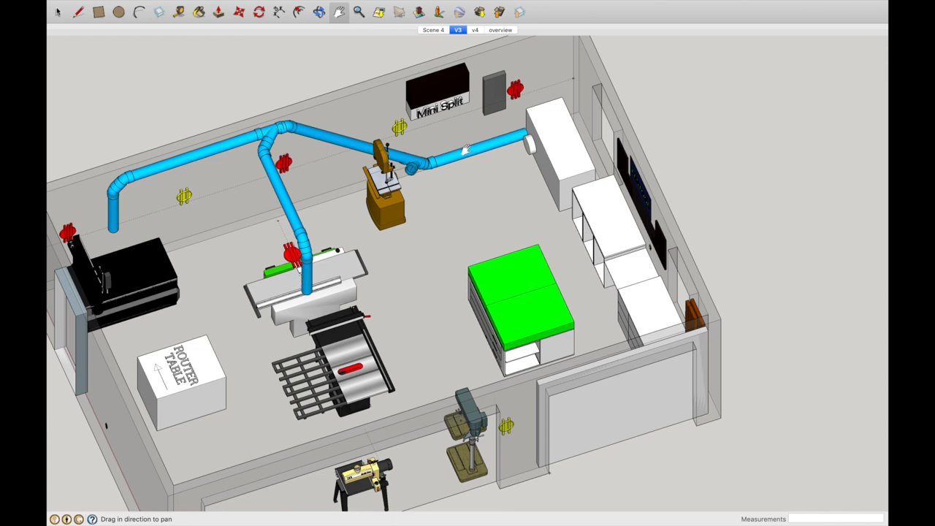
mouse_move(305, 271)
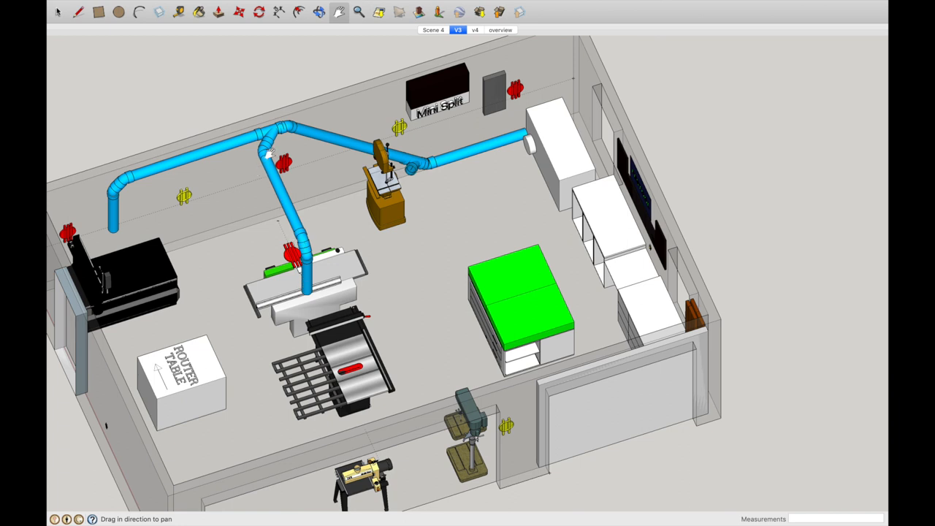
mouse_move(126, 226)
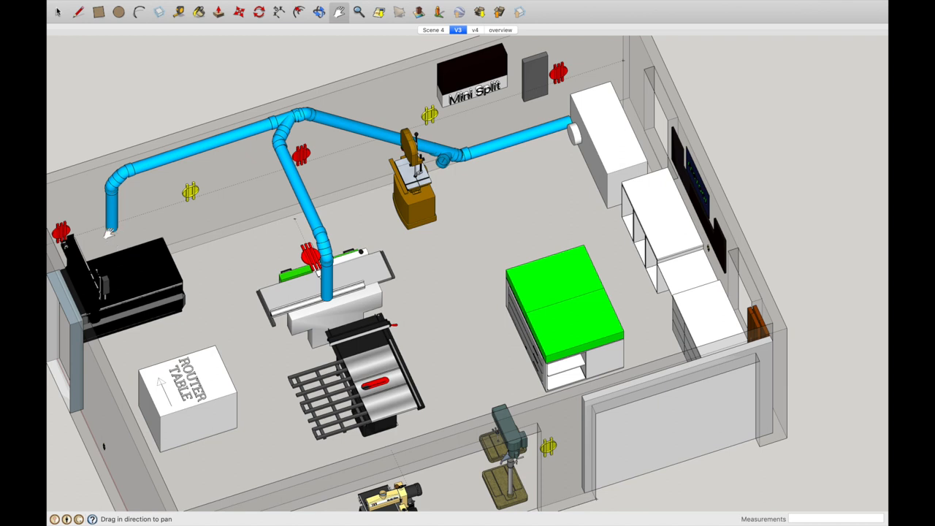
mouse_move(149, 267)
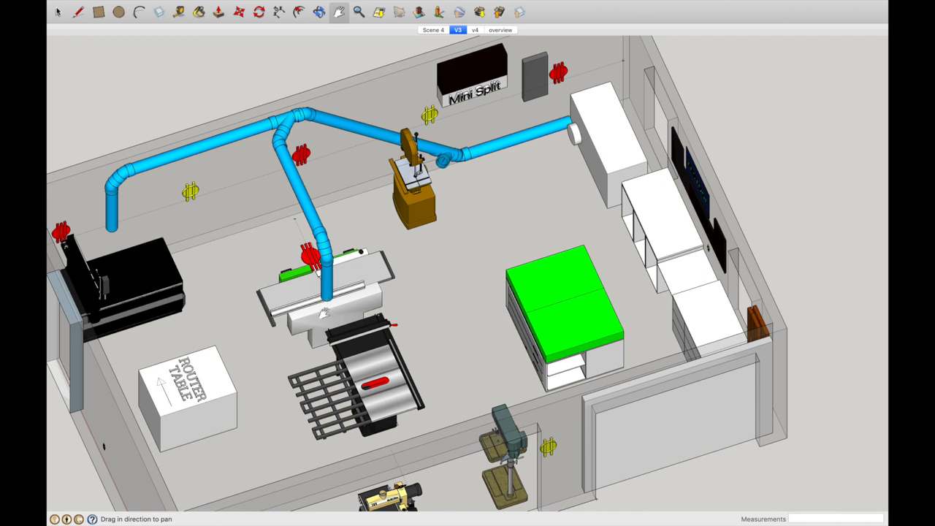
mouse_move(328, 318)
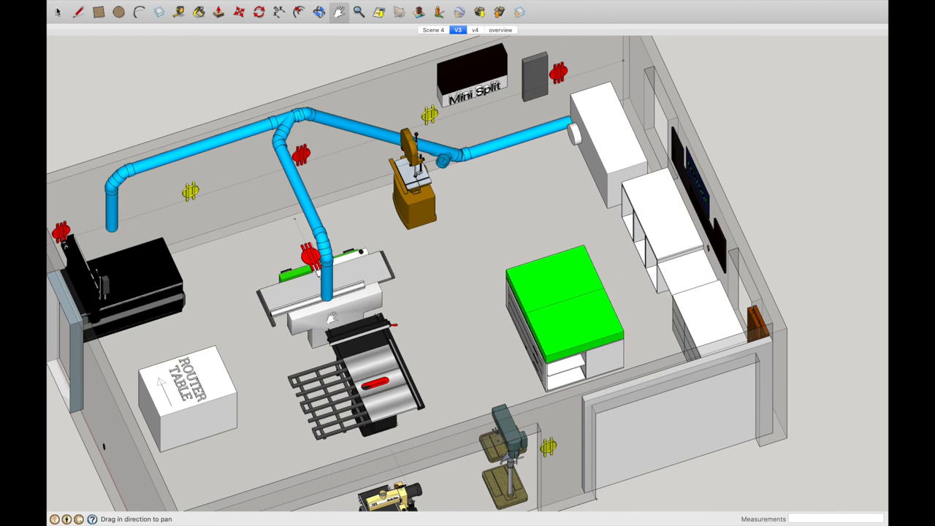
mouse_move(375, 398)
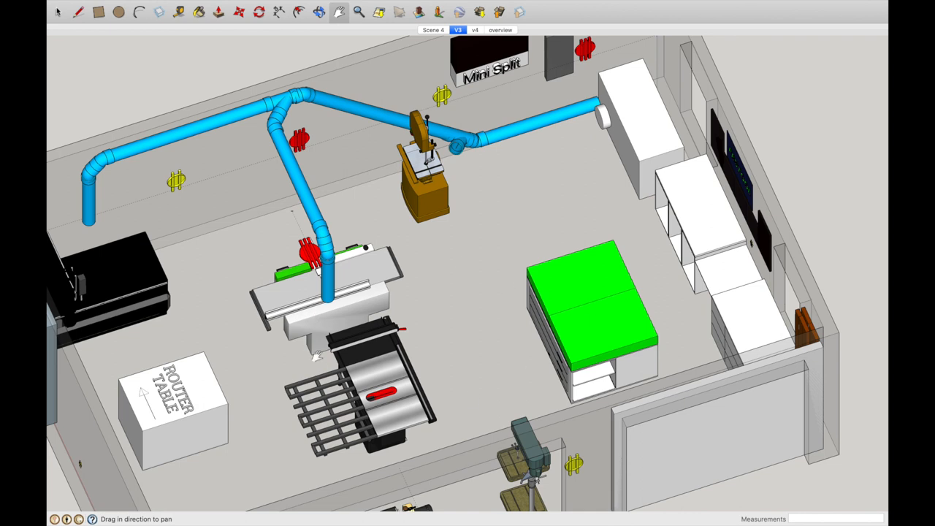
- Switch to the Orbit tool to circle the shop model
click(319, 11)
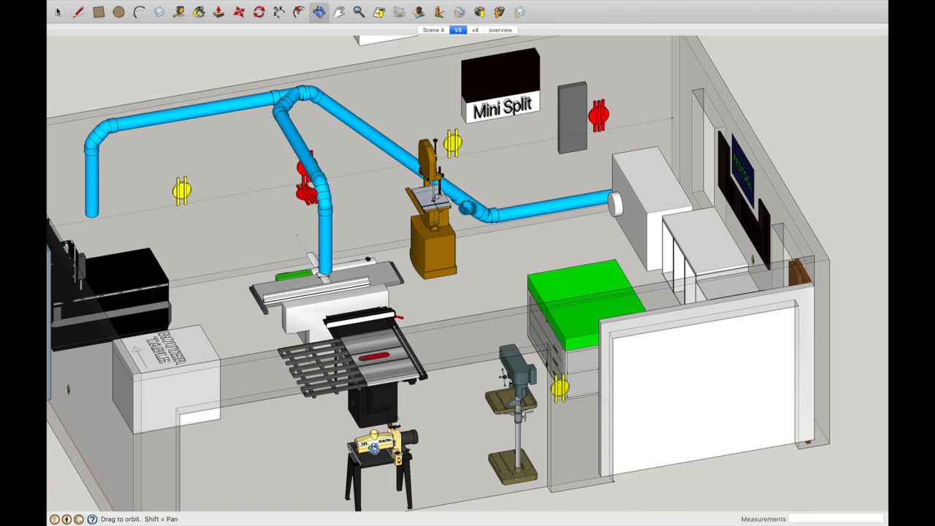
mouse_move(262, 444)
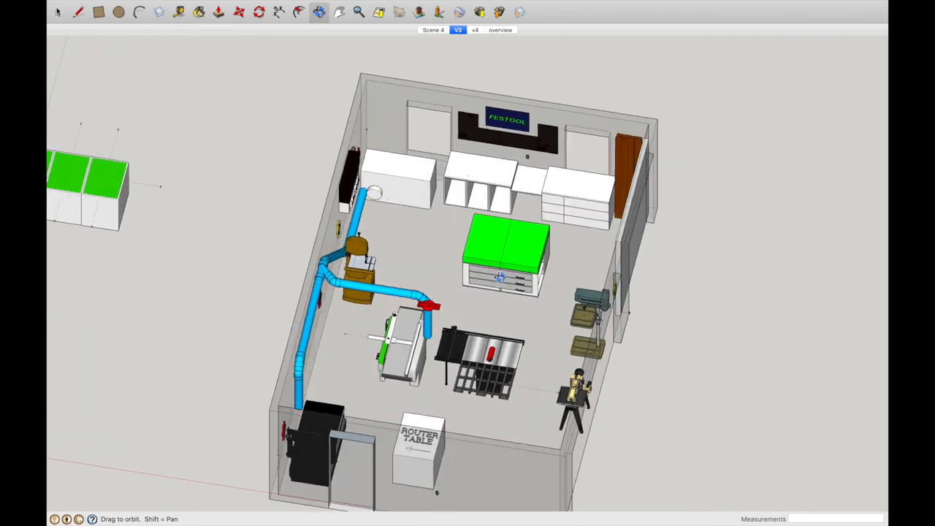
- Orbit to a plan view, tilt back to an angled overview, then close in on the assembly table
drag(497, 277, 460, 292)
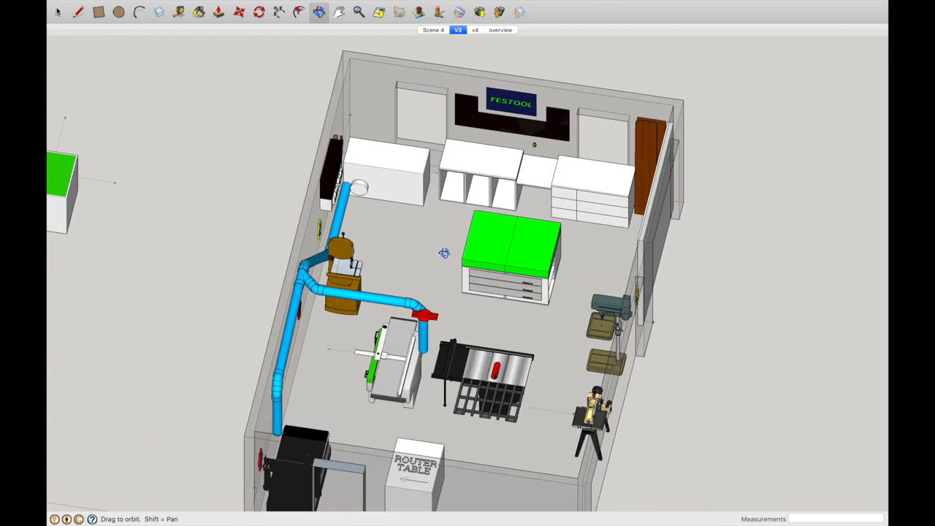
drag(443, 253, 441, 283)
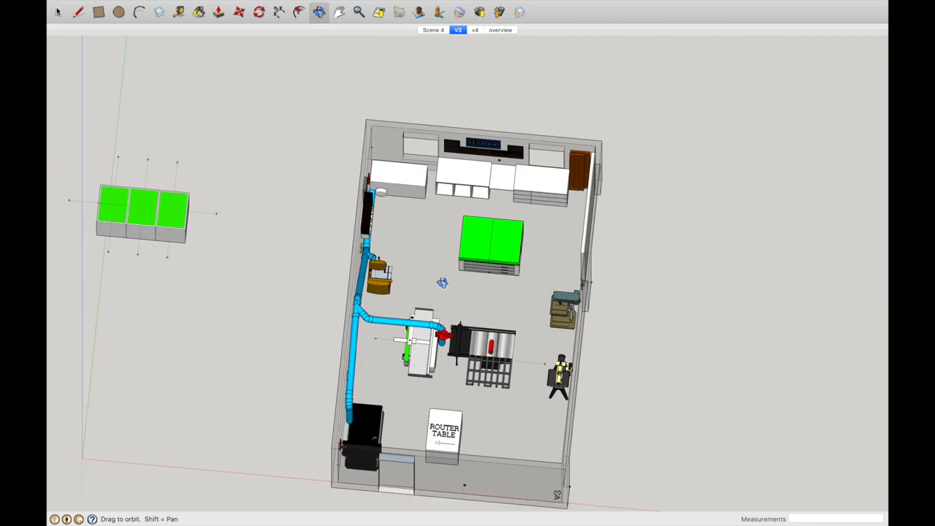
drag(442, 282, 497, 352)
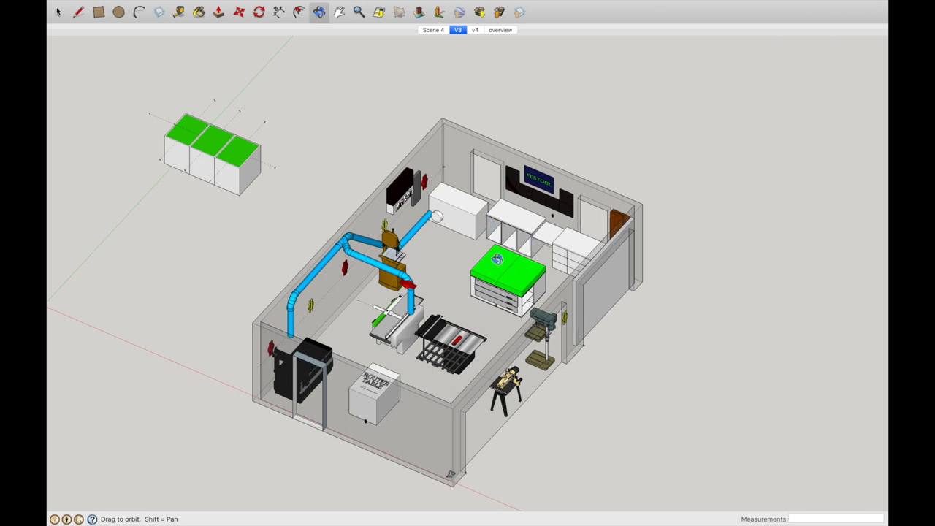
mouse_move(223, 134)
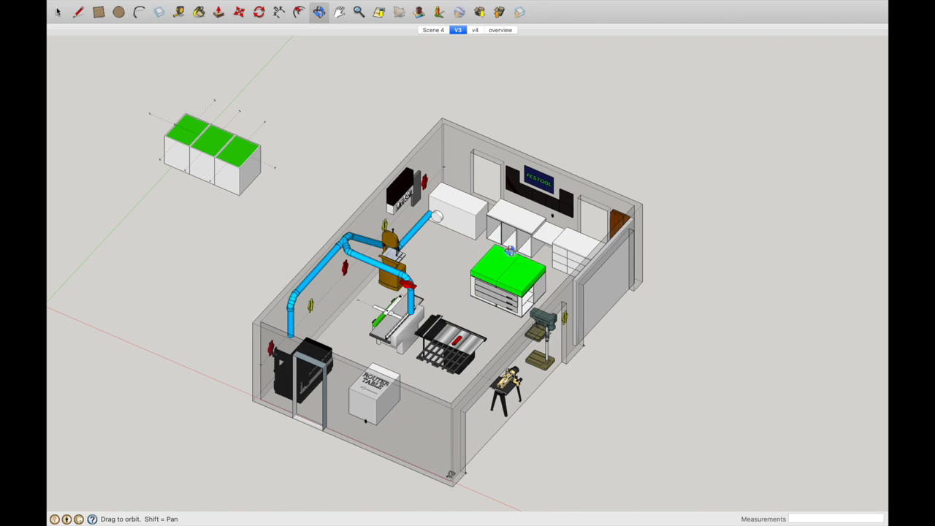
drag(467, 292, 475, 278)
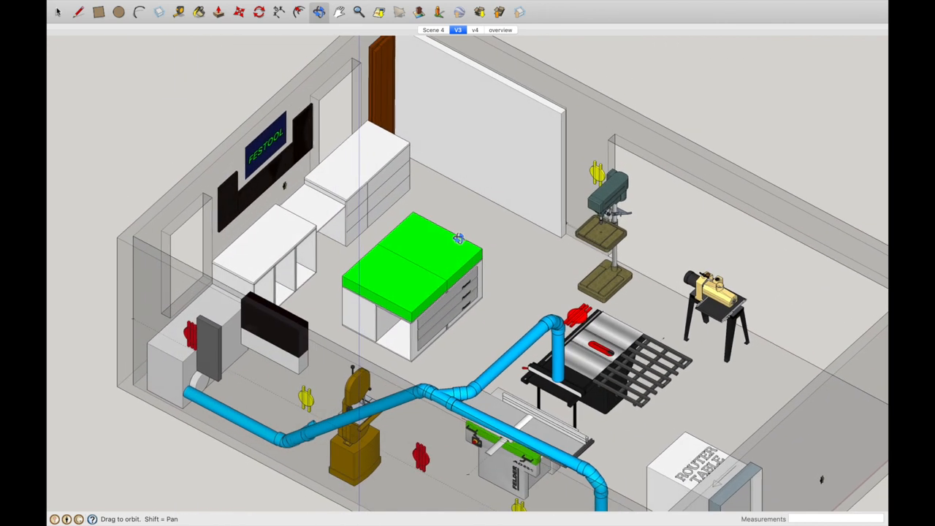
- Orbit around the green assembly table, then out to a raised corner view with the dust collector
drag(459, 239, 405, 306)
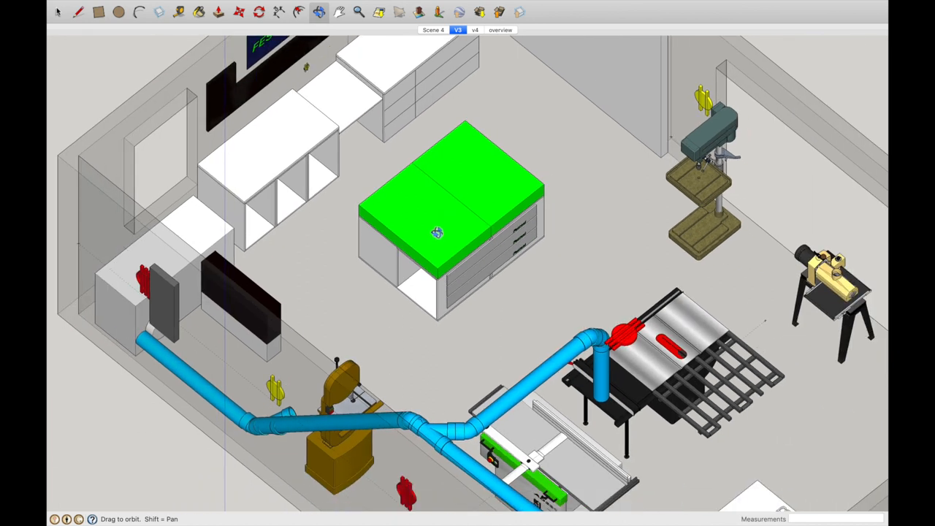
drag(437, 233, 486, 192)
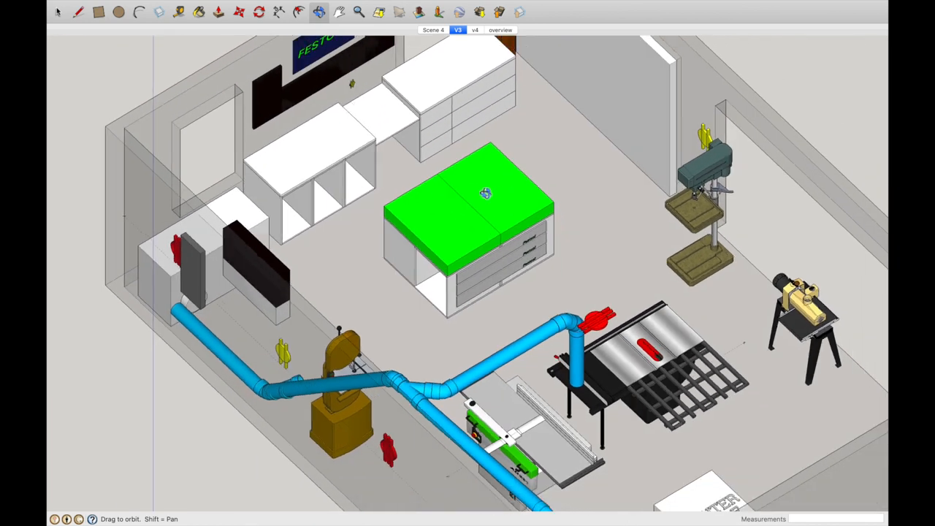
drag(486, 194, 493, 201)
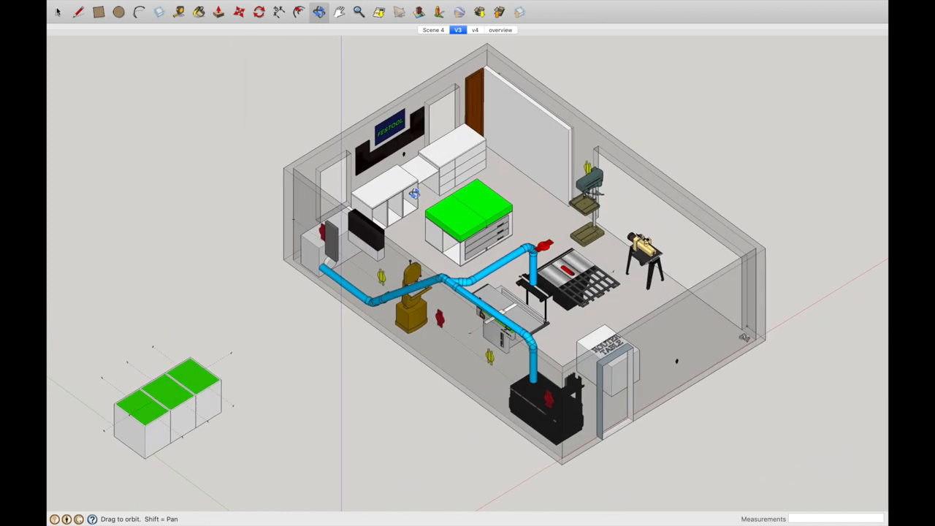
mouse_move(459, 182)
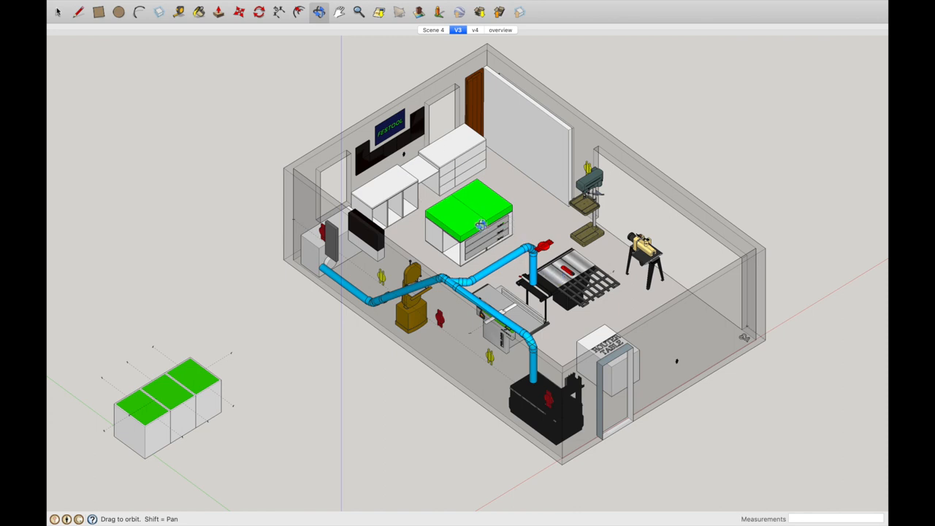
mouse_move(511, 244)
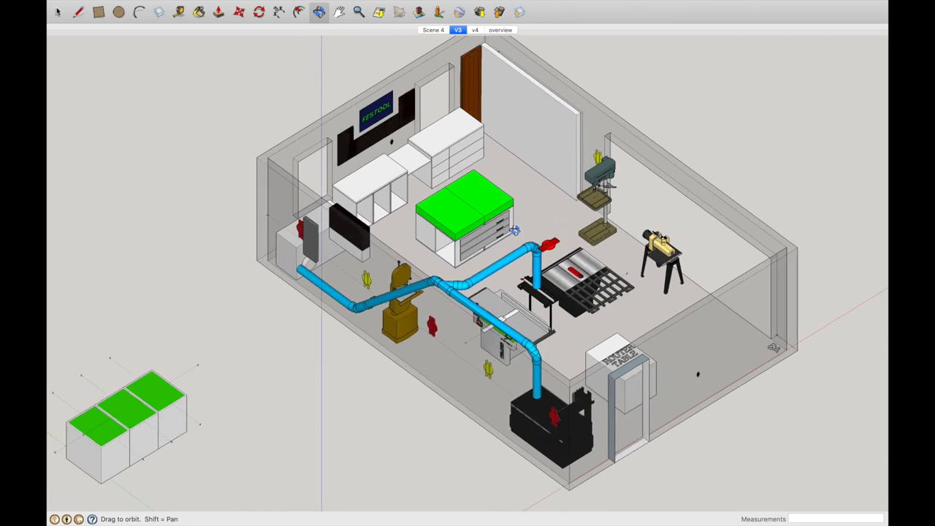
mouse_move(513, 231)
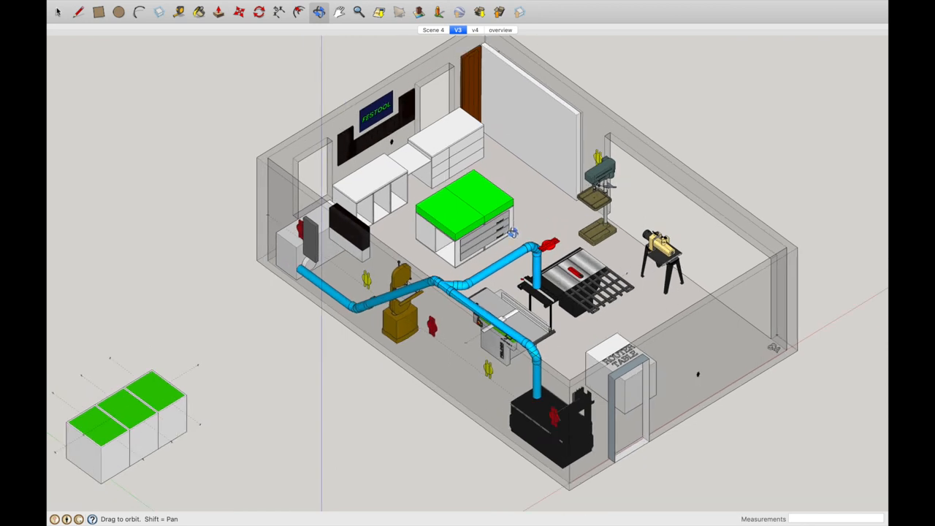